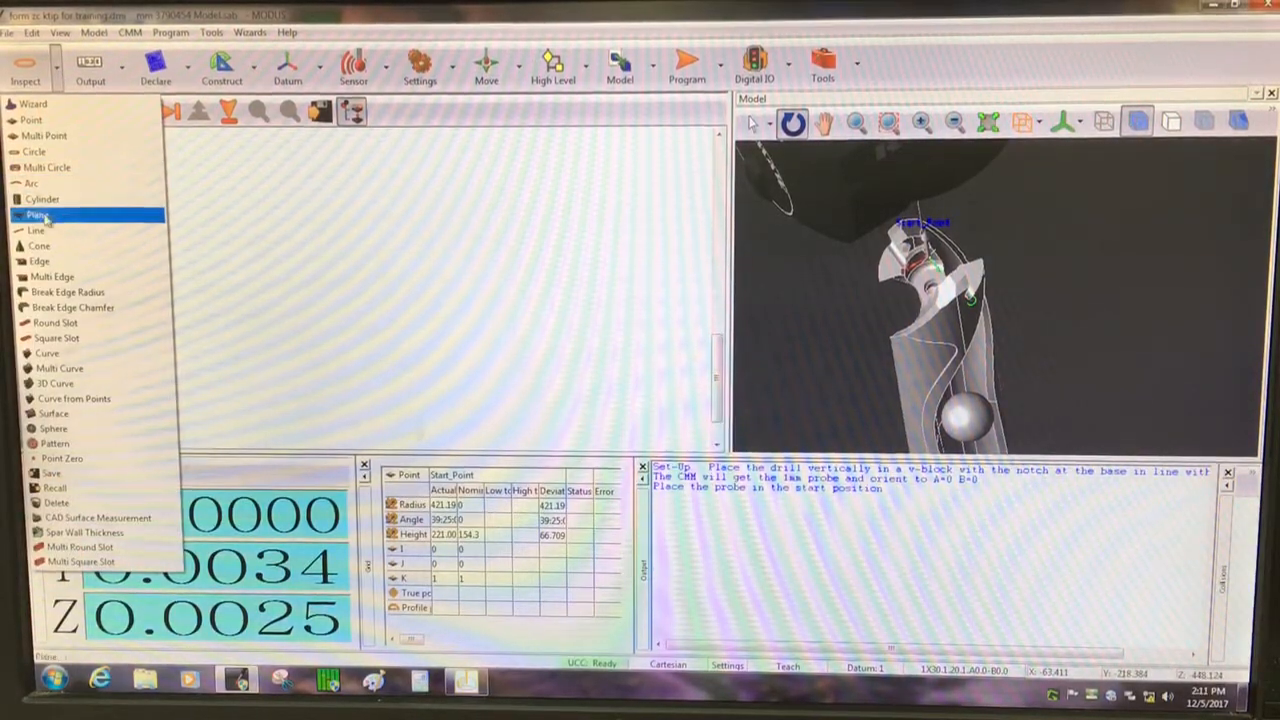
# Start the Seating_Surface plane with Touch CMM probing and eight points on the seating faces.
pyautogui.click(37, 214)
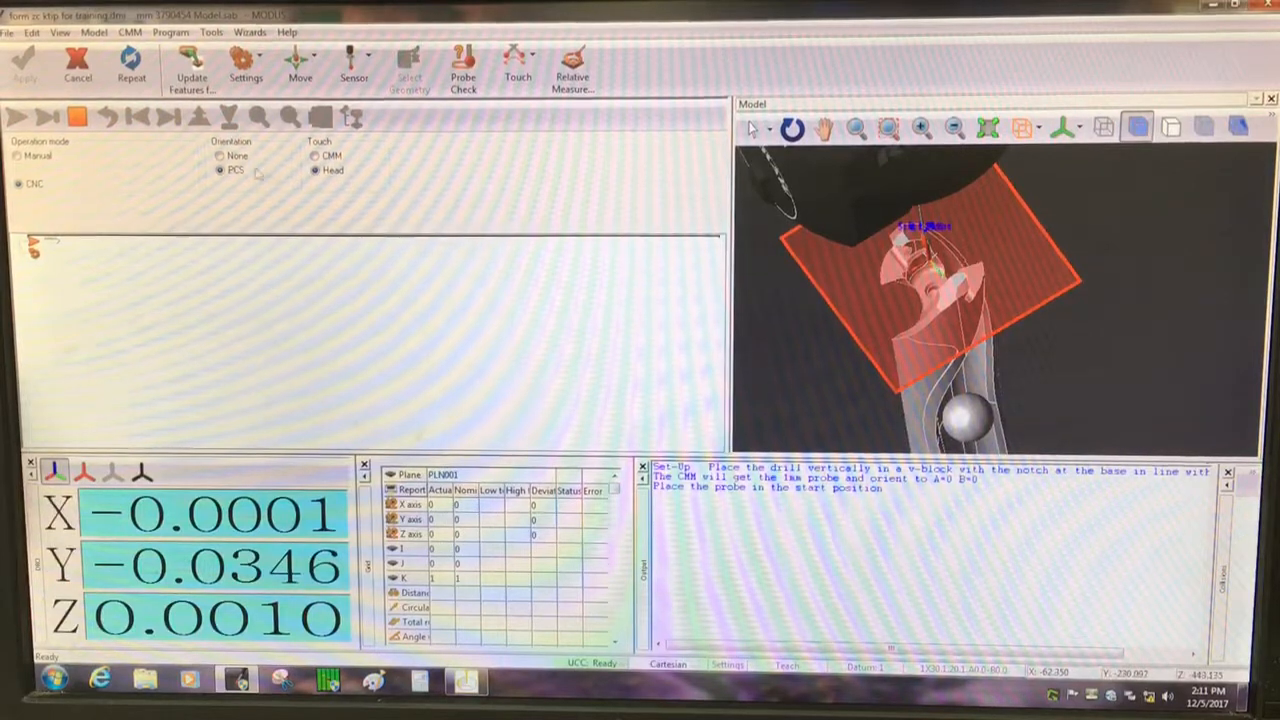
pyautogui.click(217, 156)
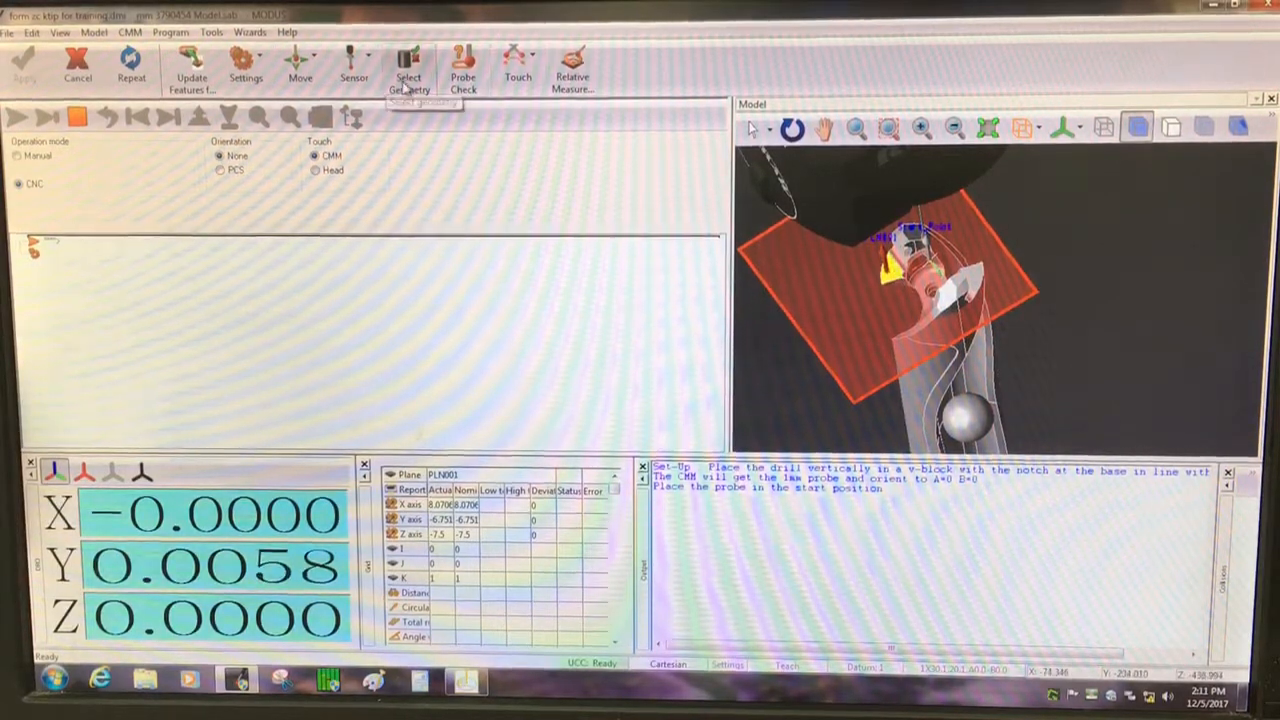
pyautogui.click(408, 62)
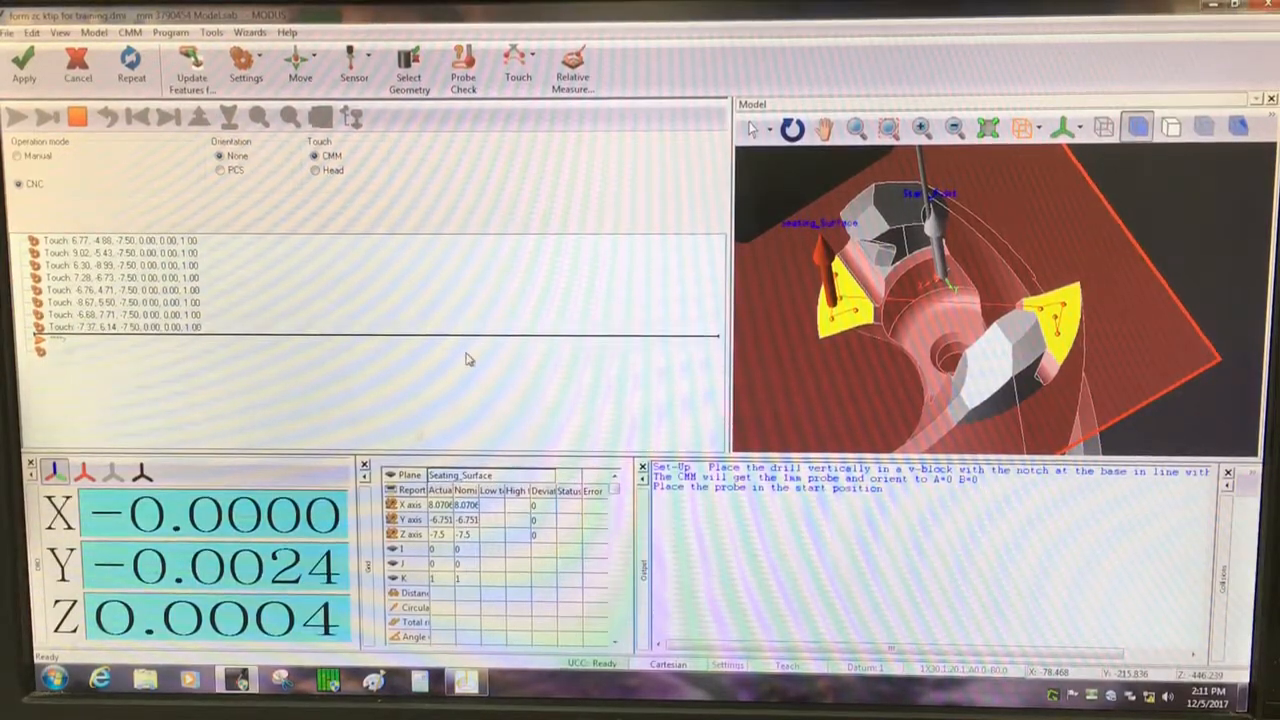
# Apply the Seating_Surface plane and confirm the automatic operations warning.
pyautogui.click(24, 73)
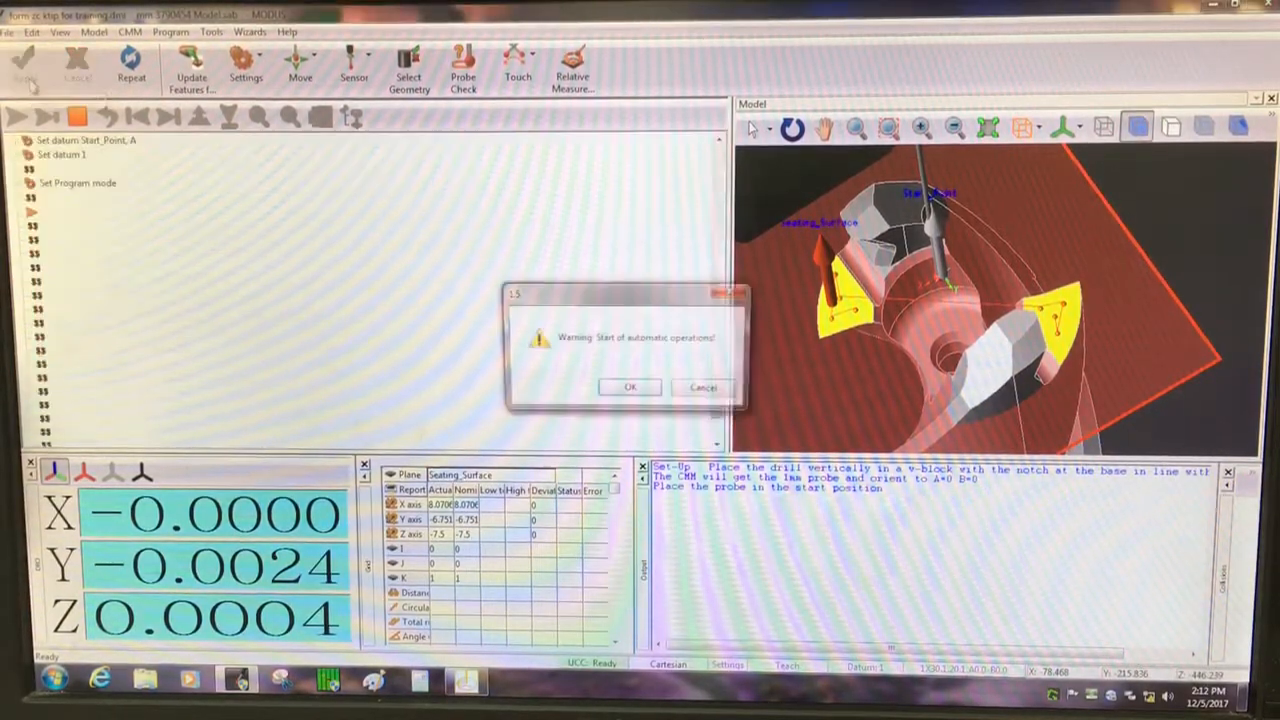
pyautogui.click(630, 387)
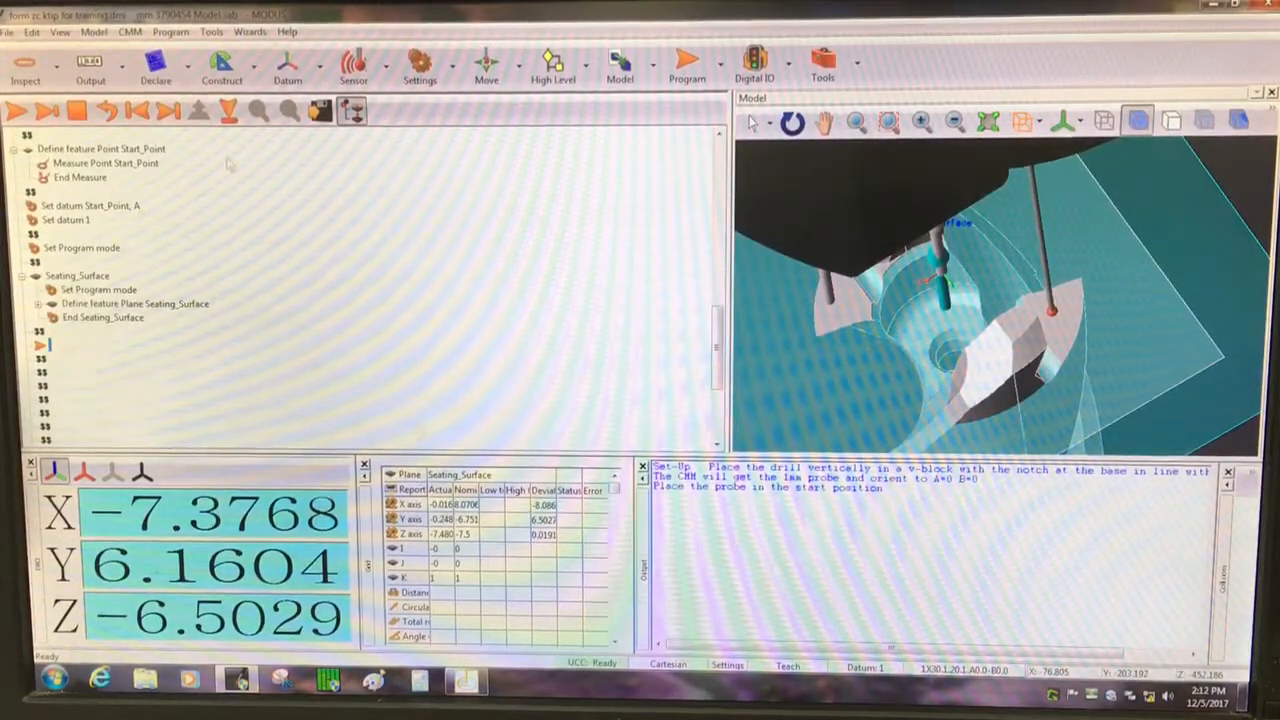
# Create One Axis datum 'SeatingSurface' on Seating_Surface with +Z axis and Z origin.
pyautogui.click(287, 60)
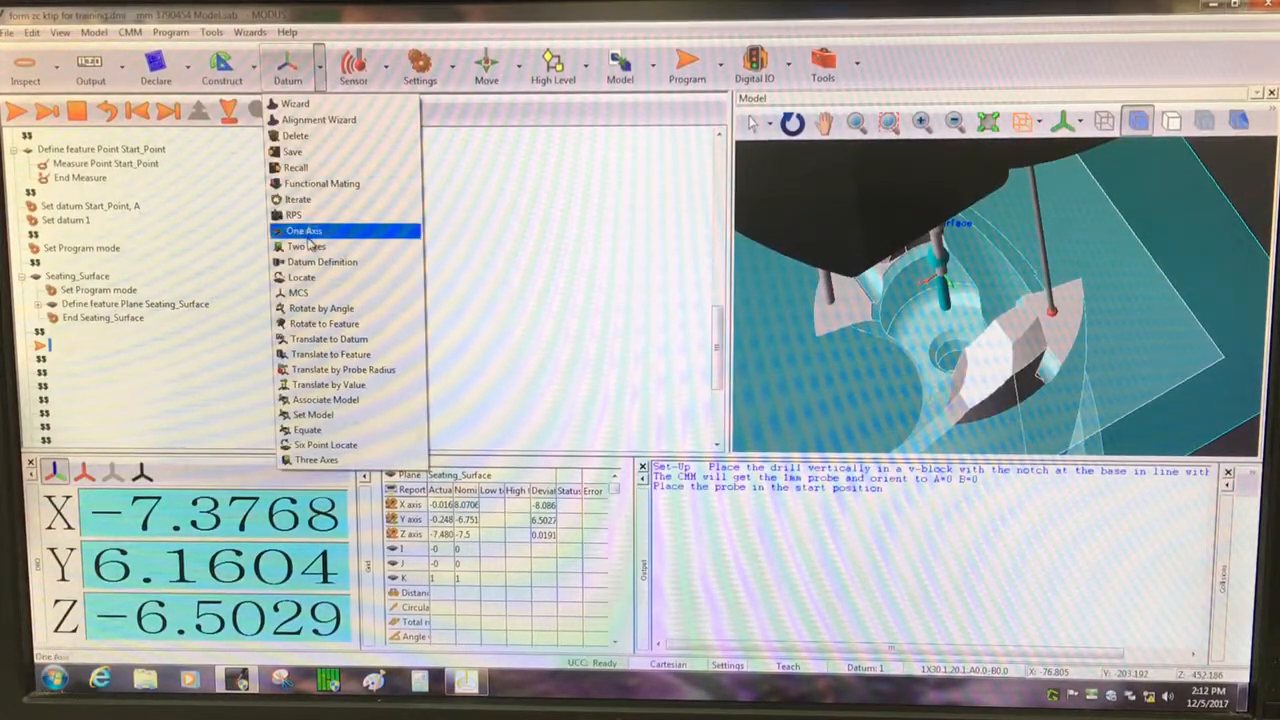
pyautogui.click(305, 230)
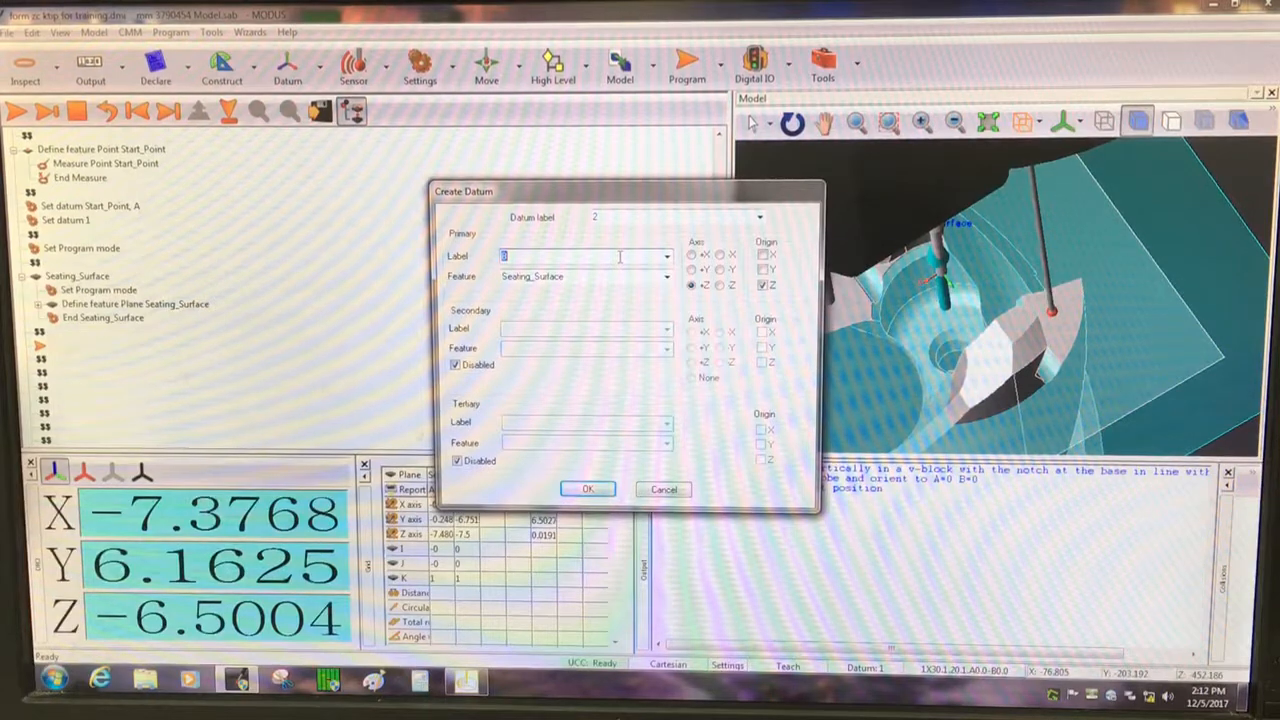
pyautogui.write('SeatingSurface')
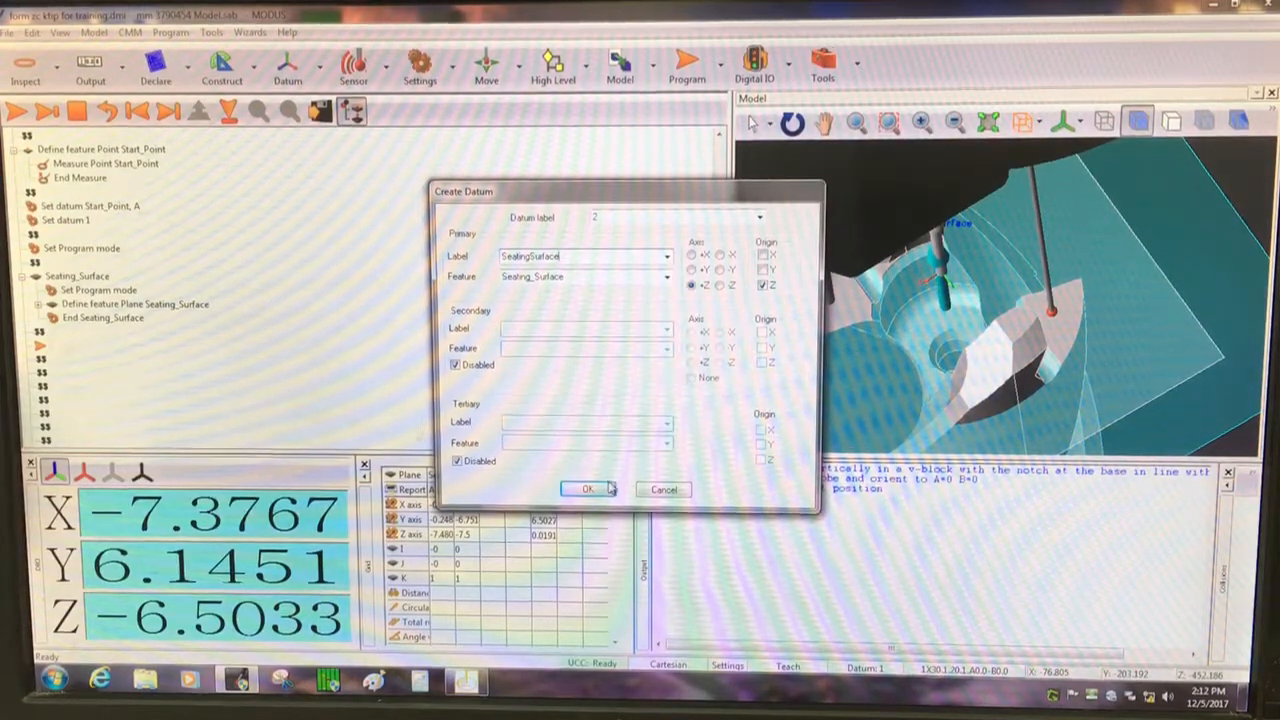
pyautogui.click(592, 489)
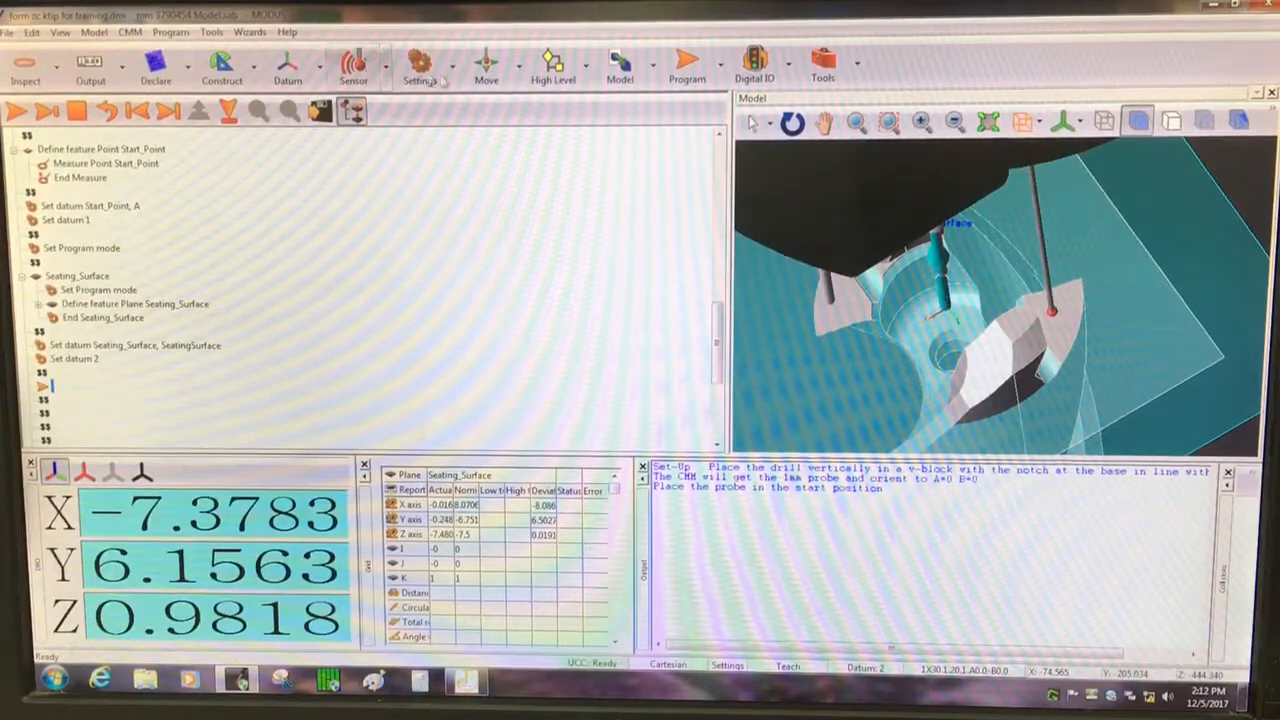
# Move the probe absolutely to X0 Y0 Z20 in PCS orientation.
pyautogui.click(485, 60)
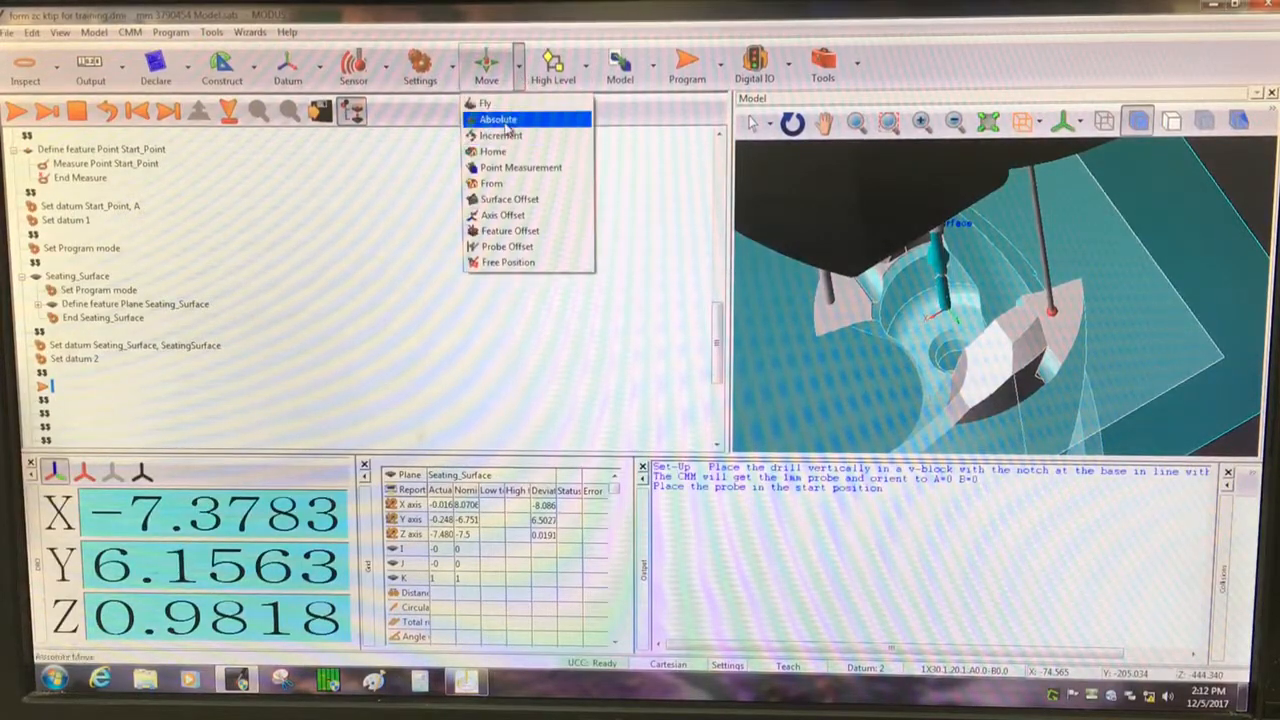
pyautogui.click(498, 119)
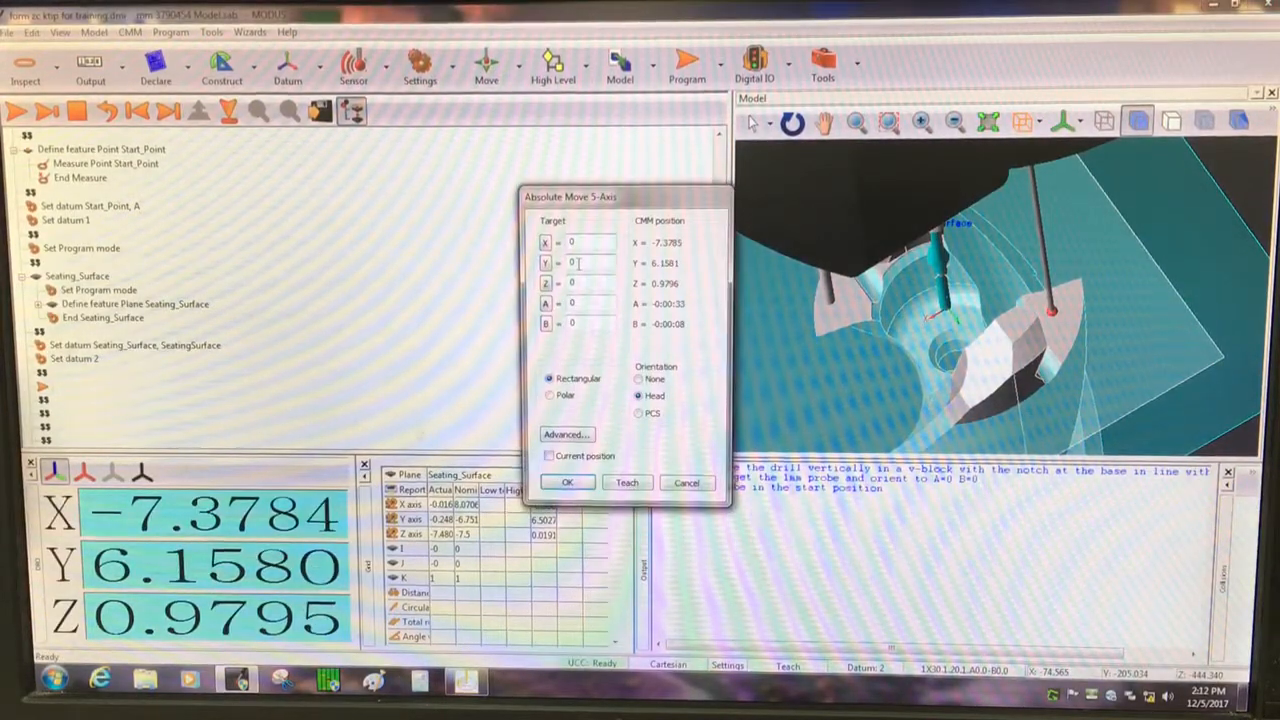
pyautogui.click(639, 413)
pyautogui.write('20')
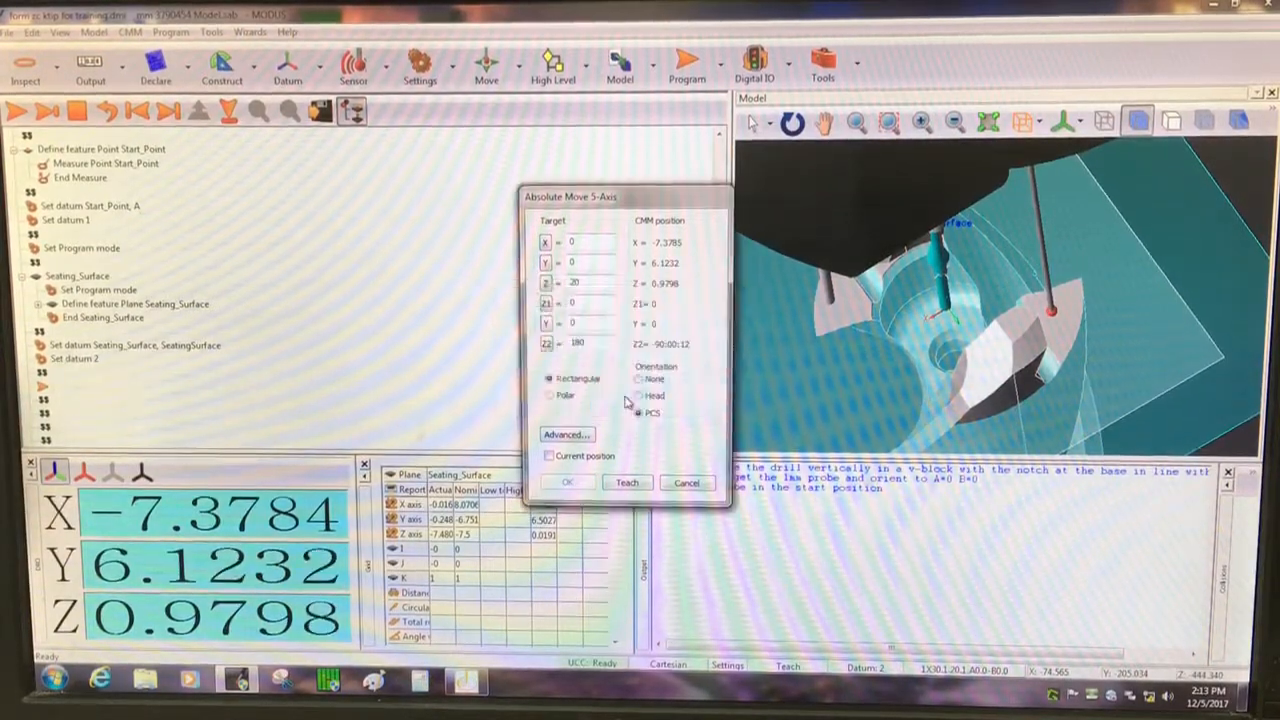
pyautogui.click(569, 482)
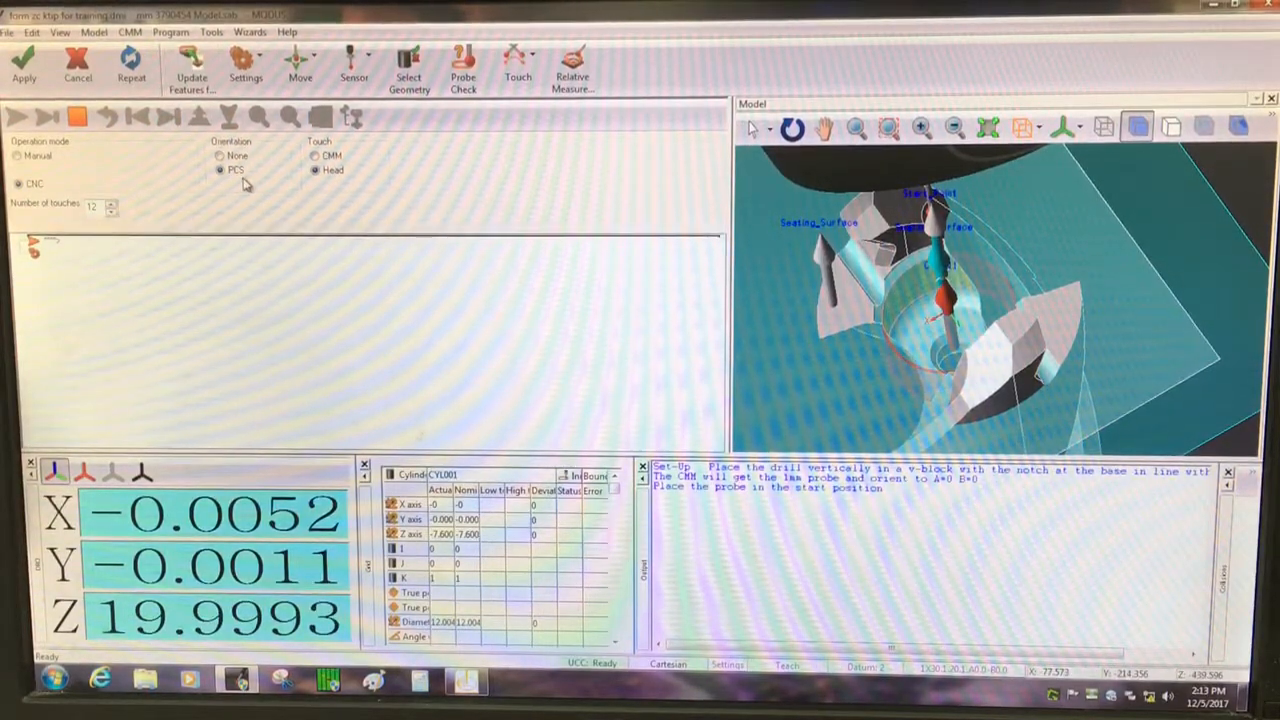
# Set the cylinder probing orientation and add the first touch points inside the bore.
pyautogui.click(219, 156)
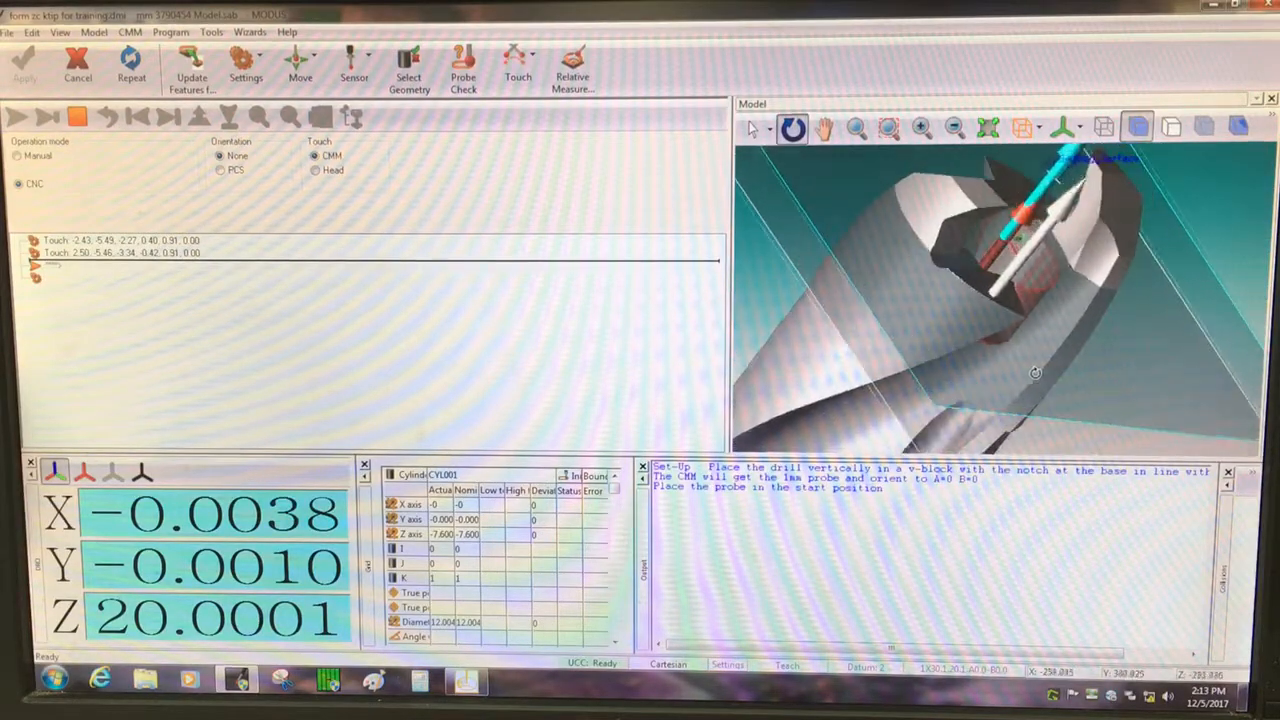
pyautogui.rightClick(985, 290)
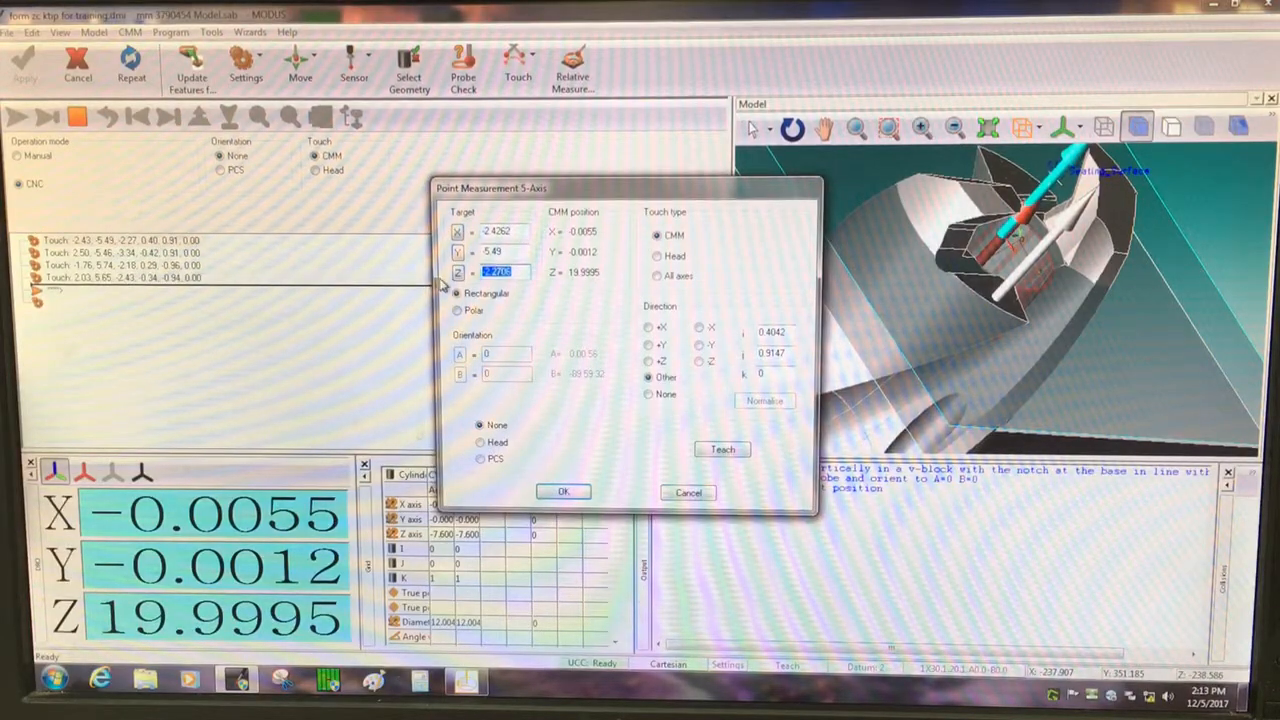
pyautogui.click(562, 492)
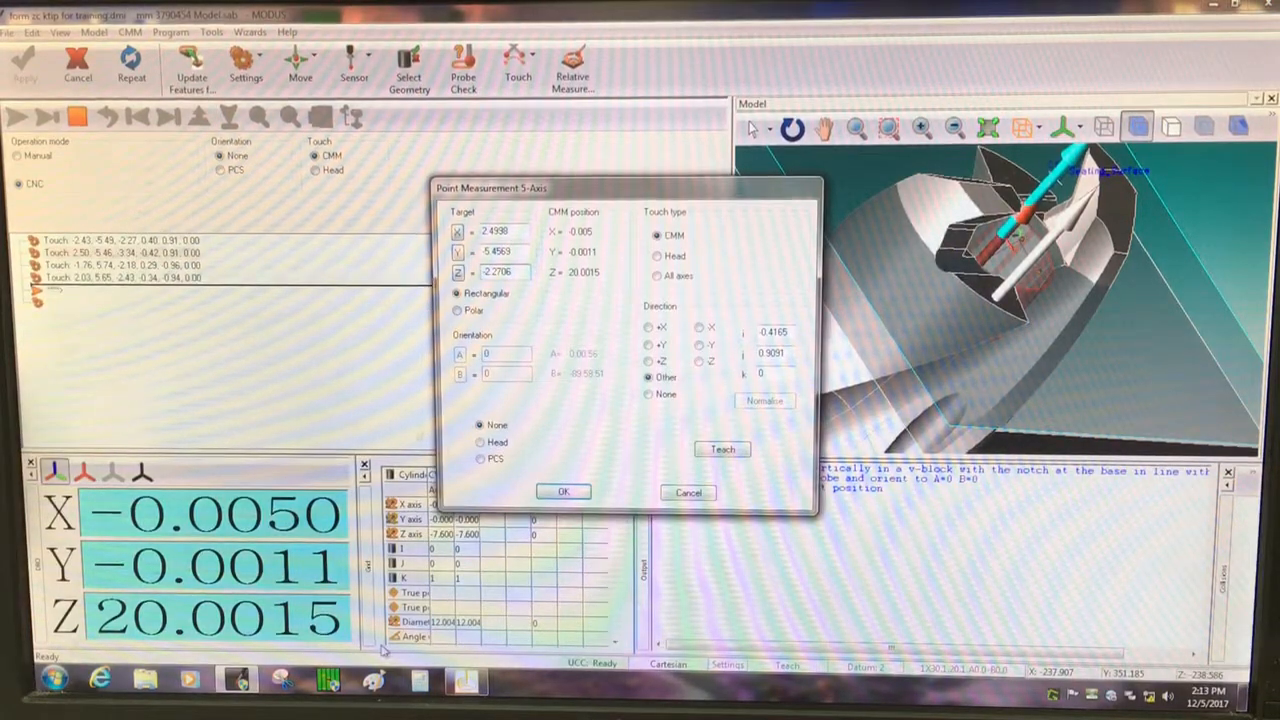
pyautogui.click(562, 491)
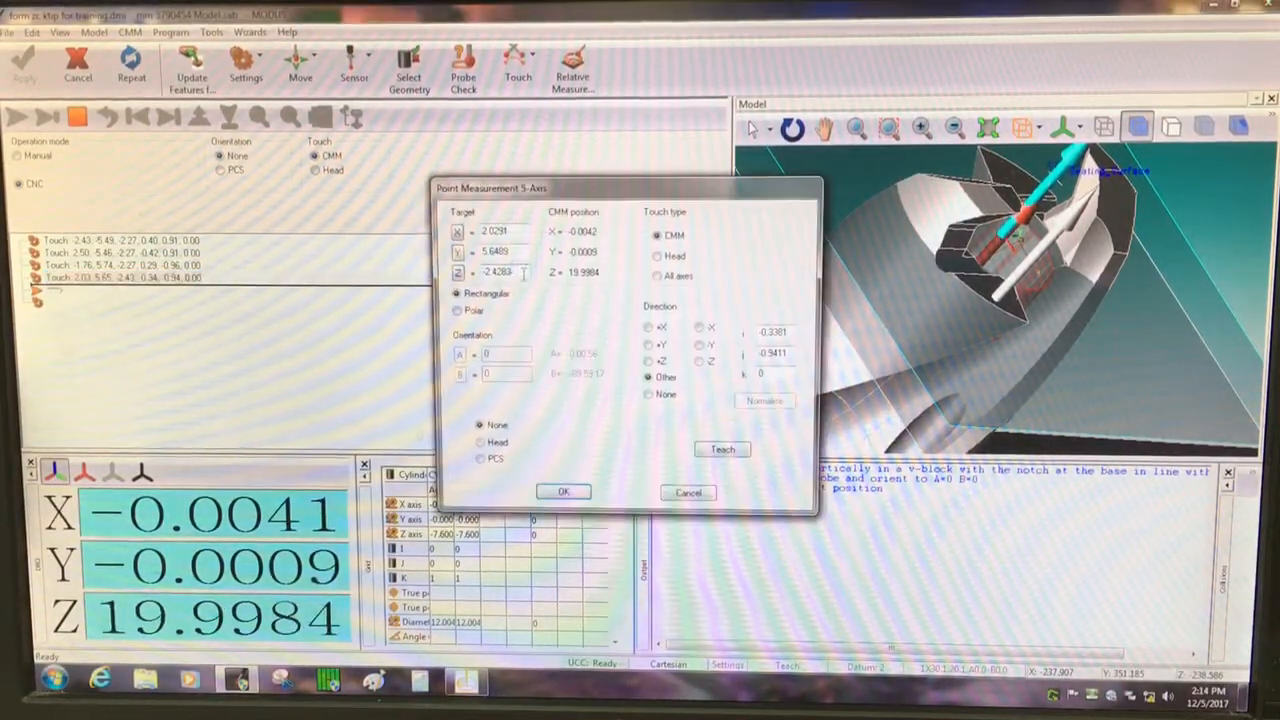
pyautogui.click(562, 491)
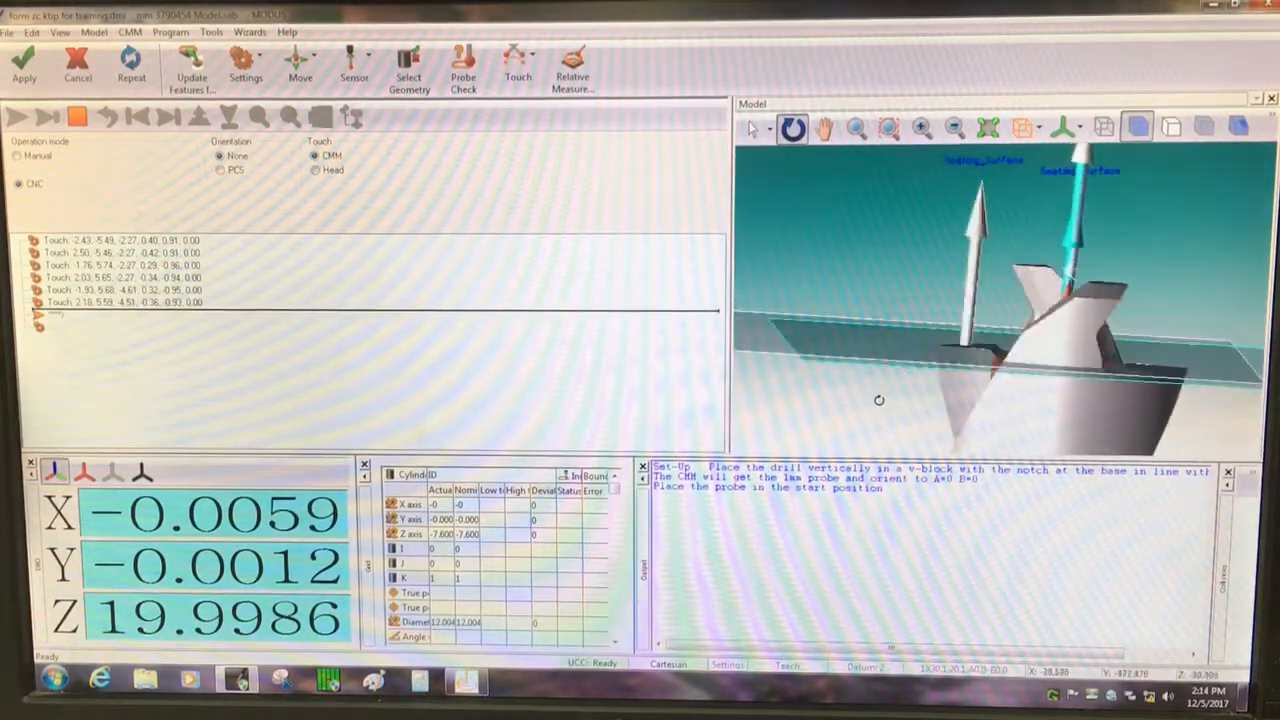
# Add the remaining deeper bore touch points to the ID cylinder.
pyautogui.rightClick(1000, 330)
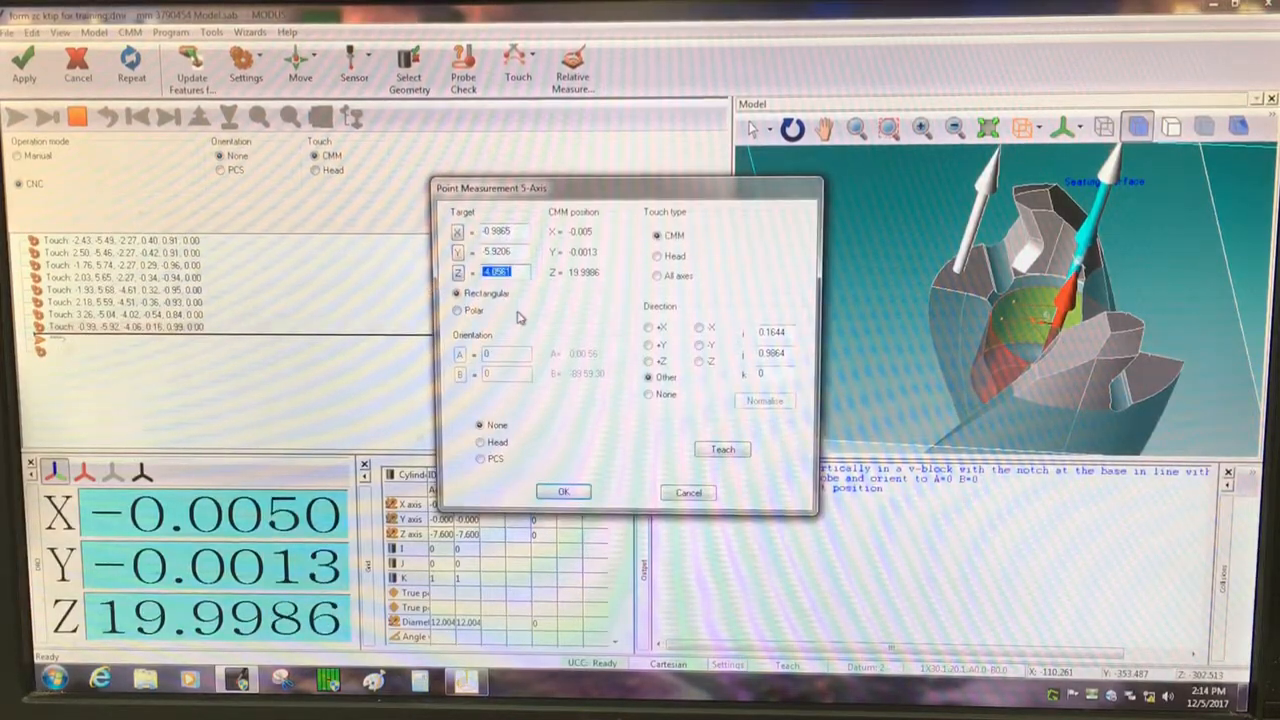
pyautogui.click(562, 491)
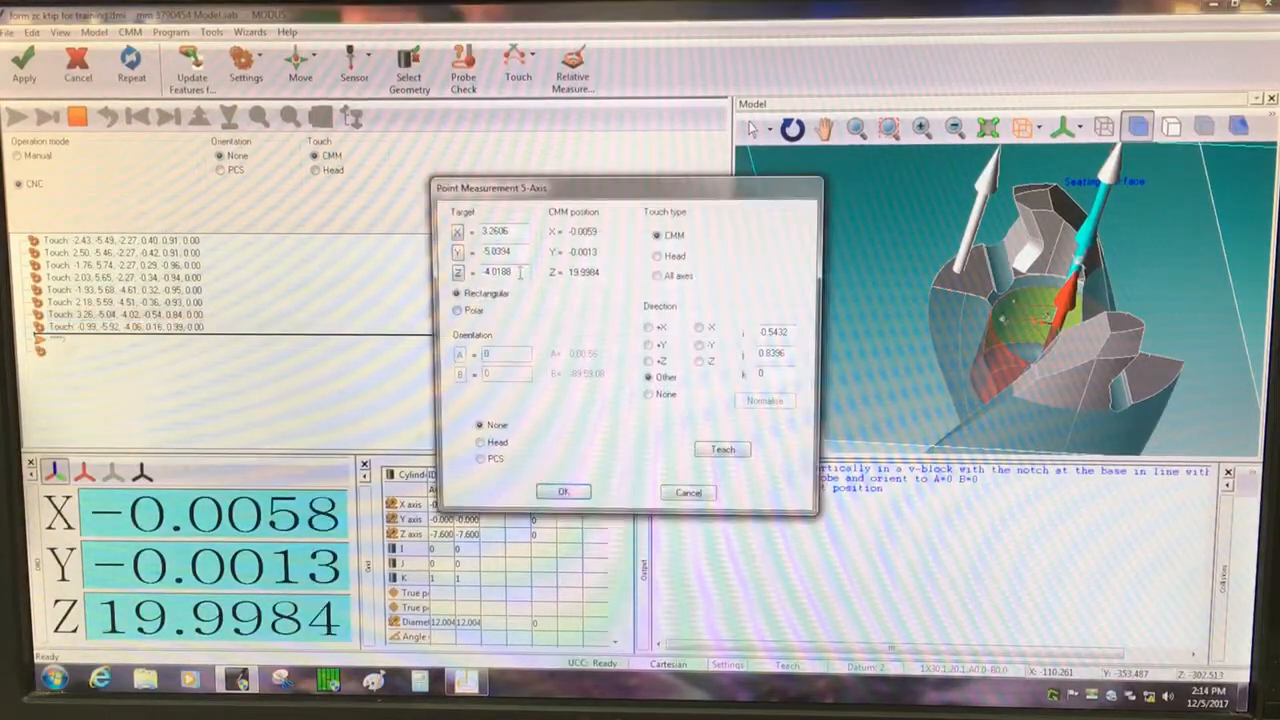
pyautogui.click(562, 491)
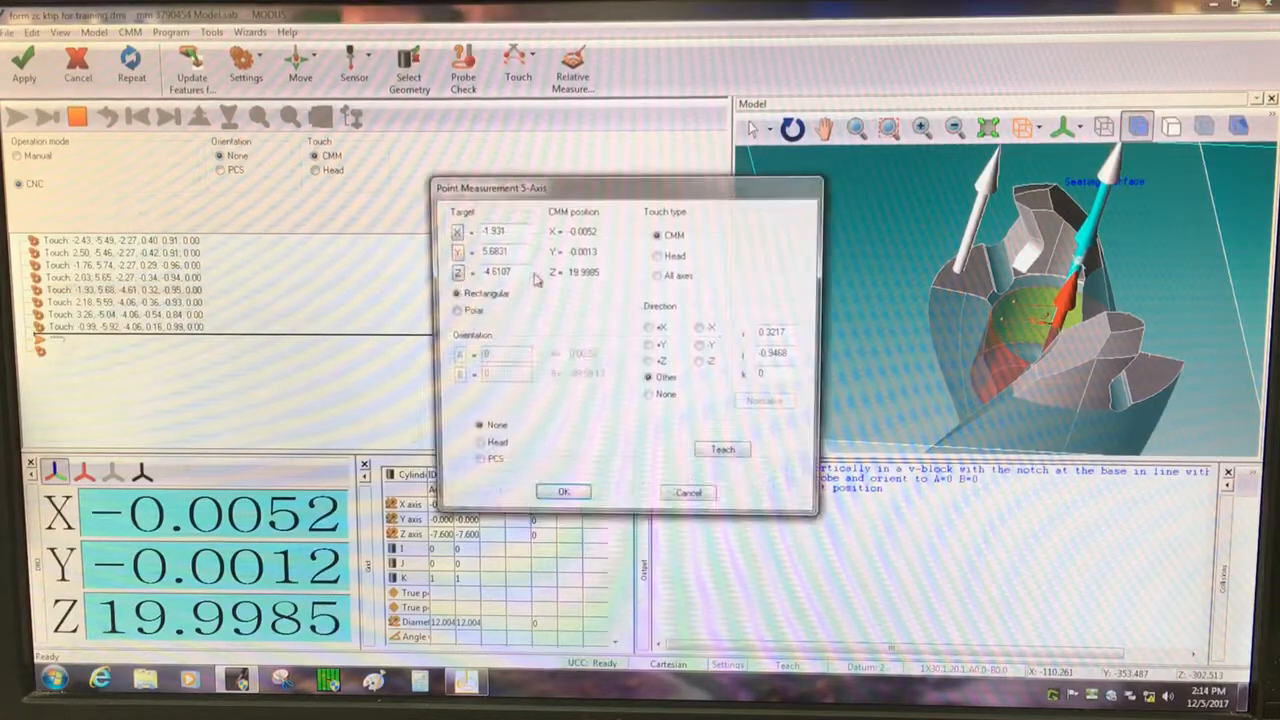
pyautogui.click(562, 491)
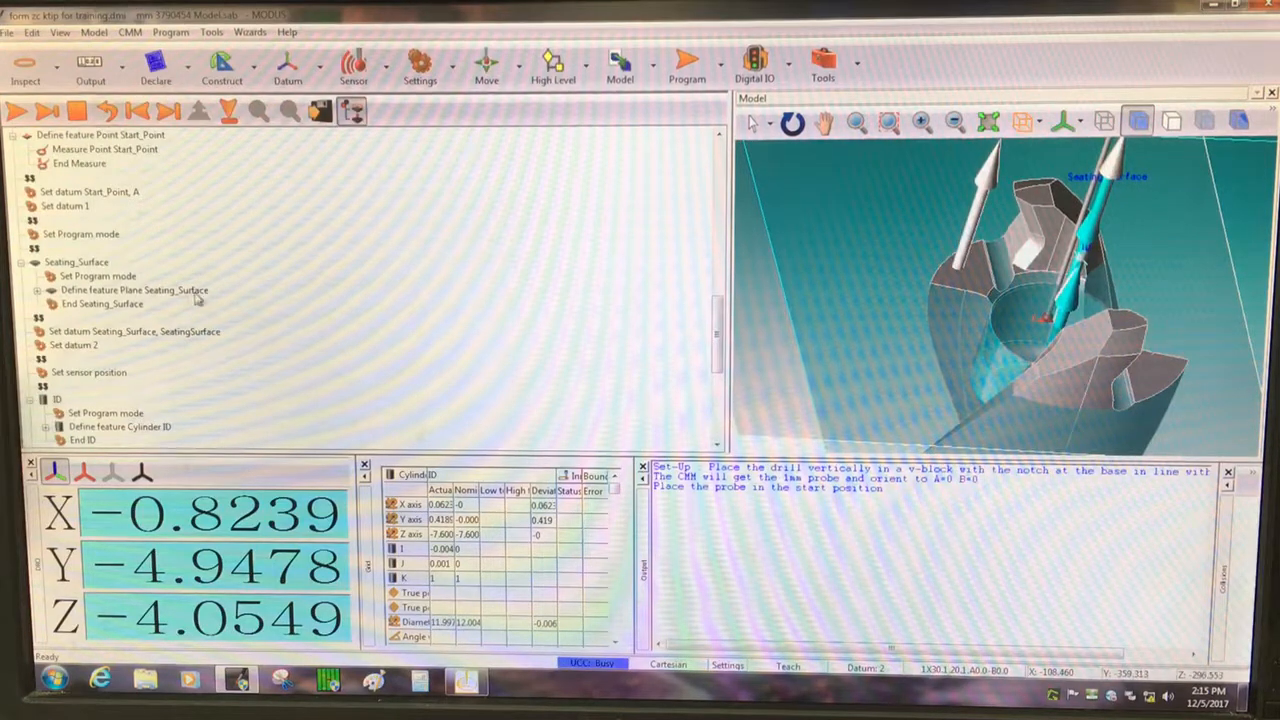
pyautogui.scroll(-3)
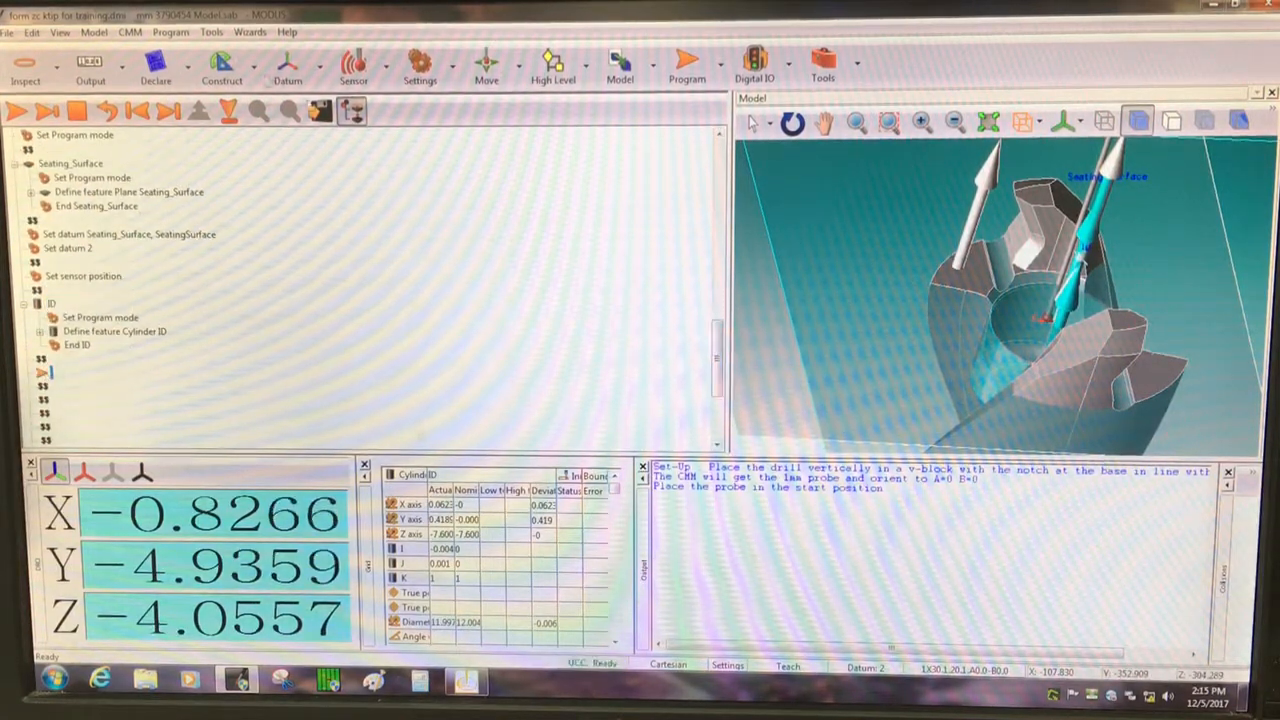
# Build datum 3: primary ID with X,Y origin, secondary Seating_Surface with no axis, no tertiary.
pyautogui.click(287, 65)
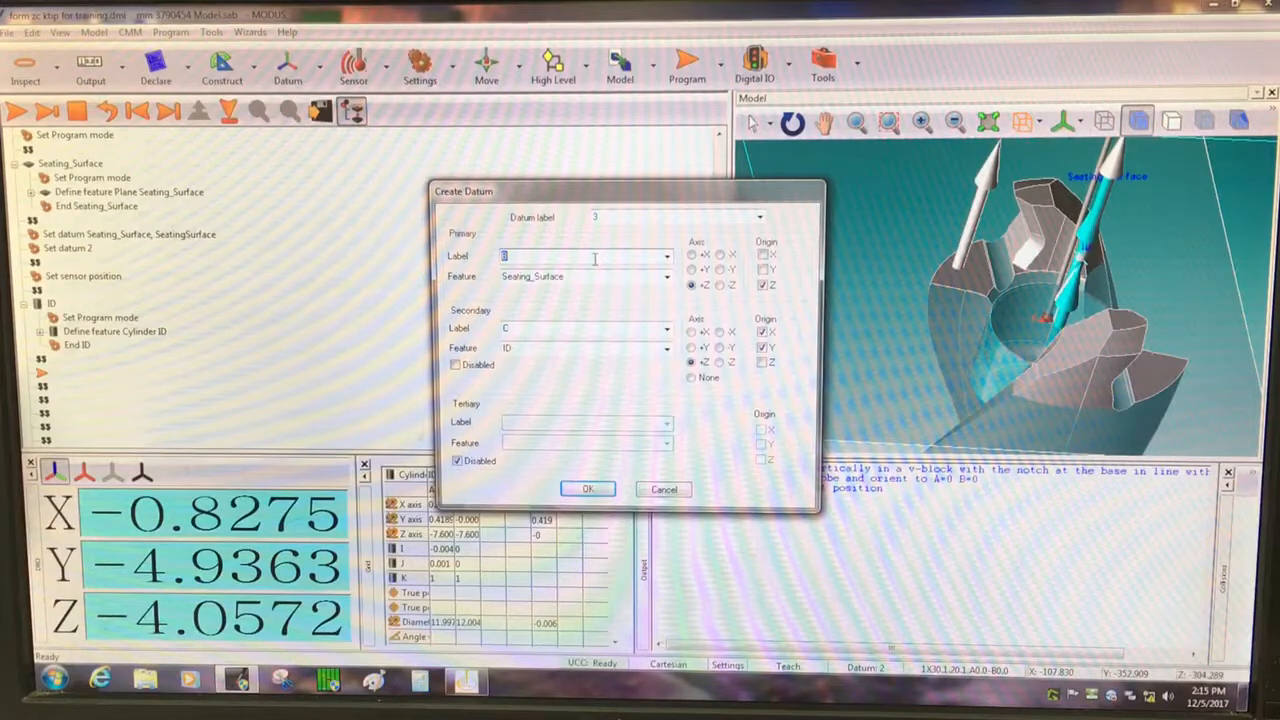
pyautogui.click(664, 276)
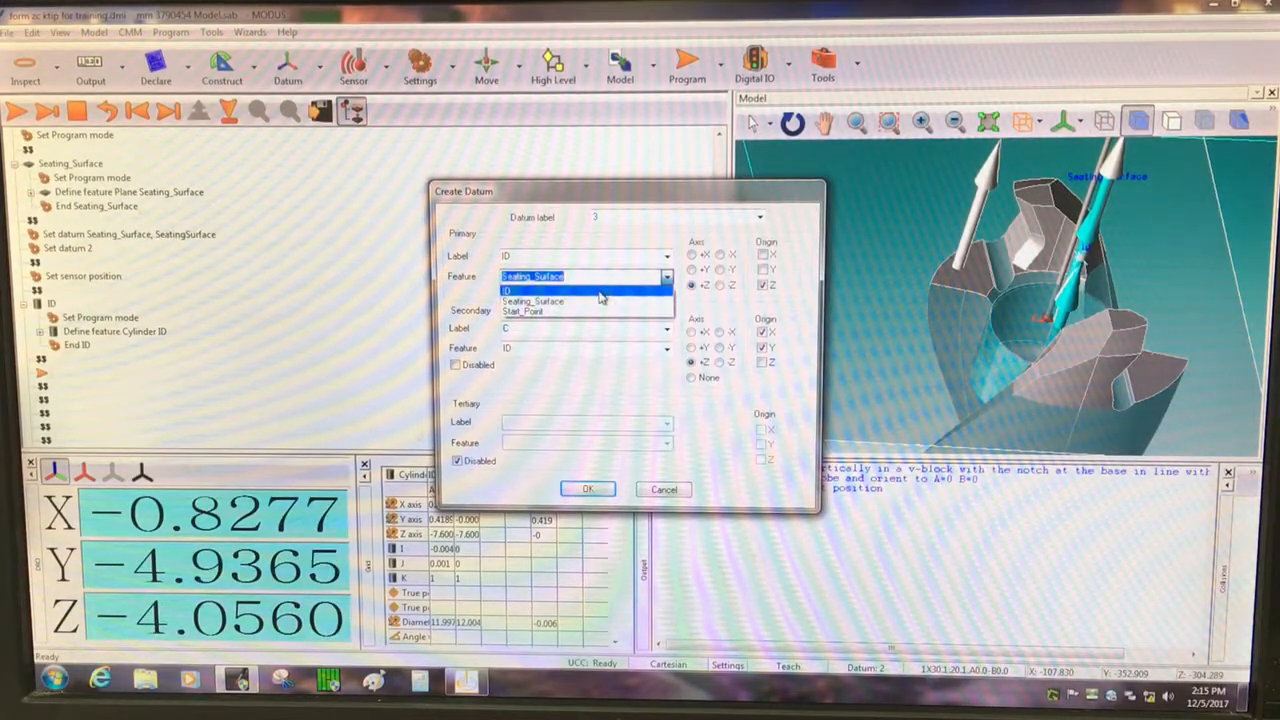
pyautogui.click(530, 289)
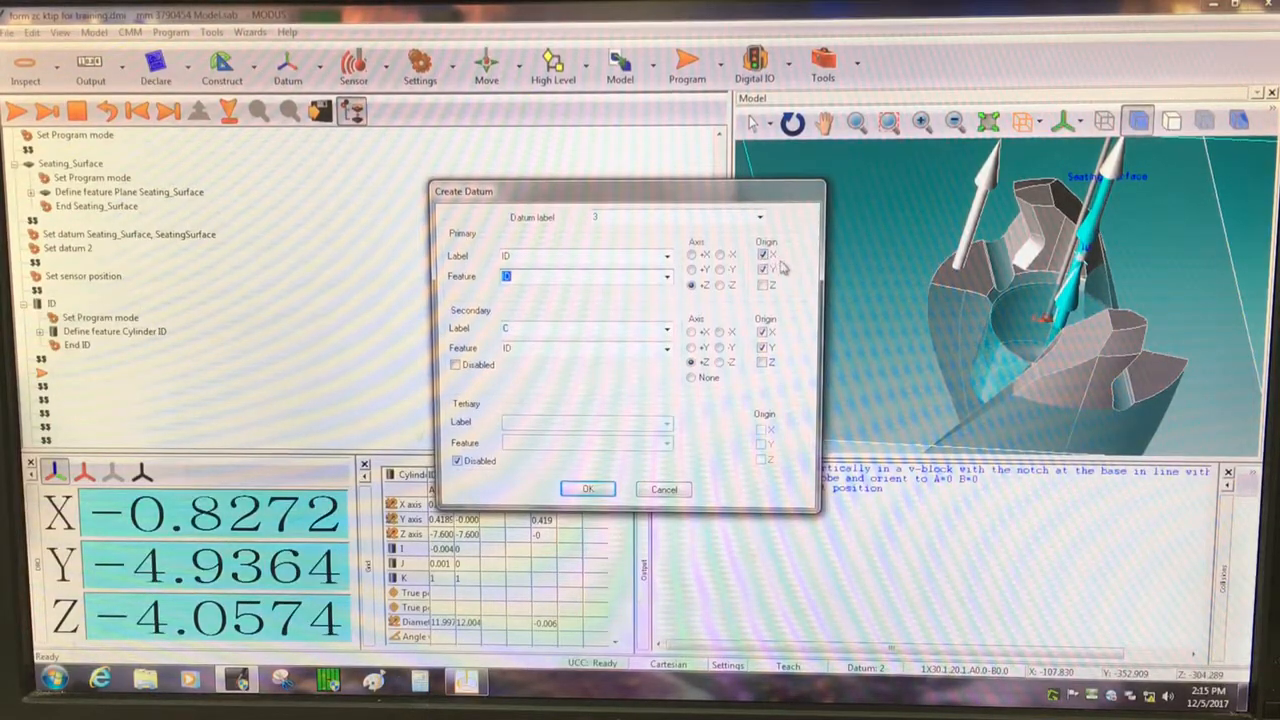
pyautogui.click(663, 328)
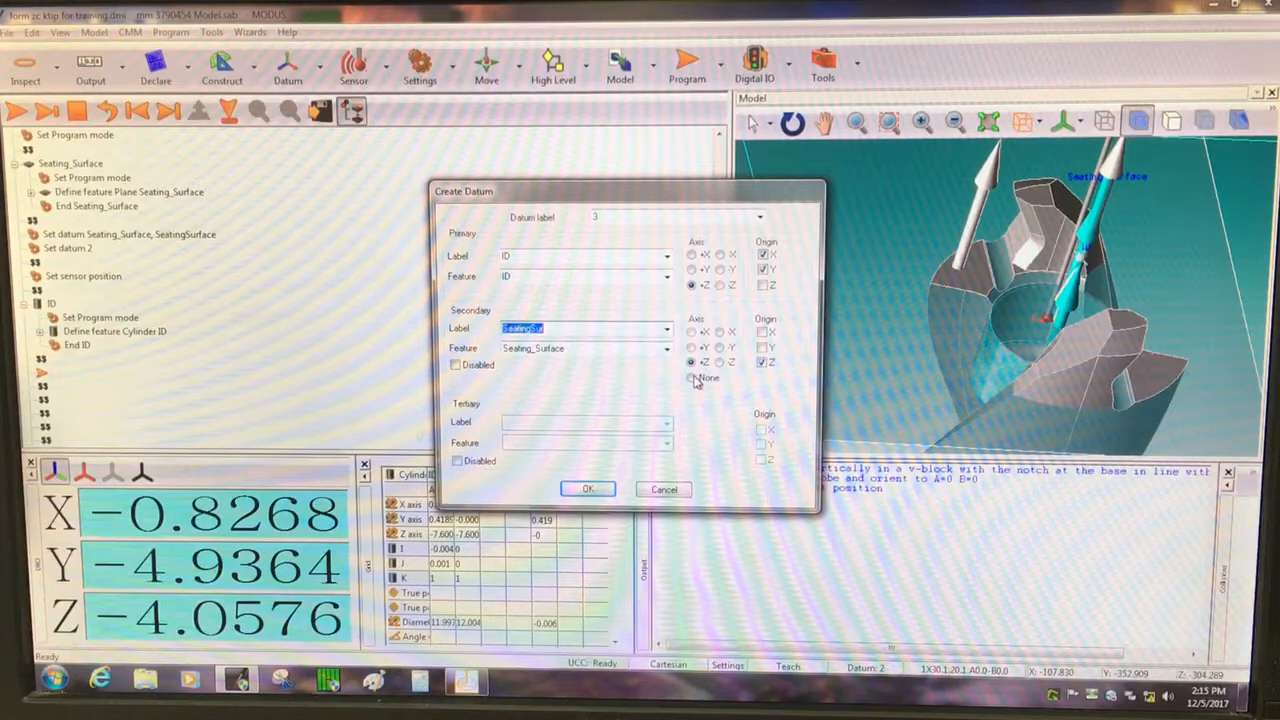
pyautogui.click(691, 378)
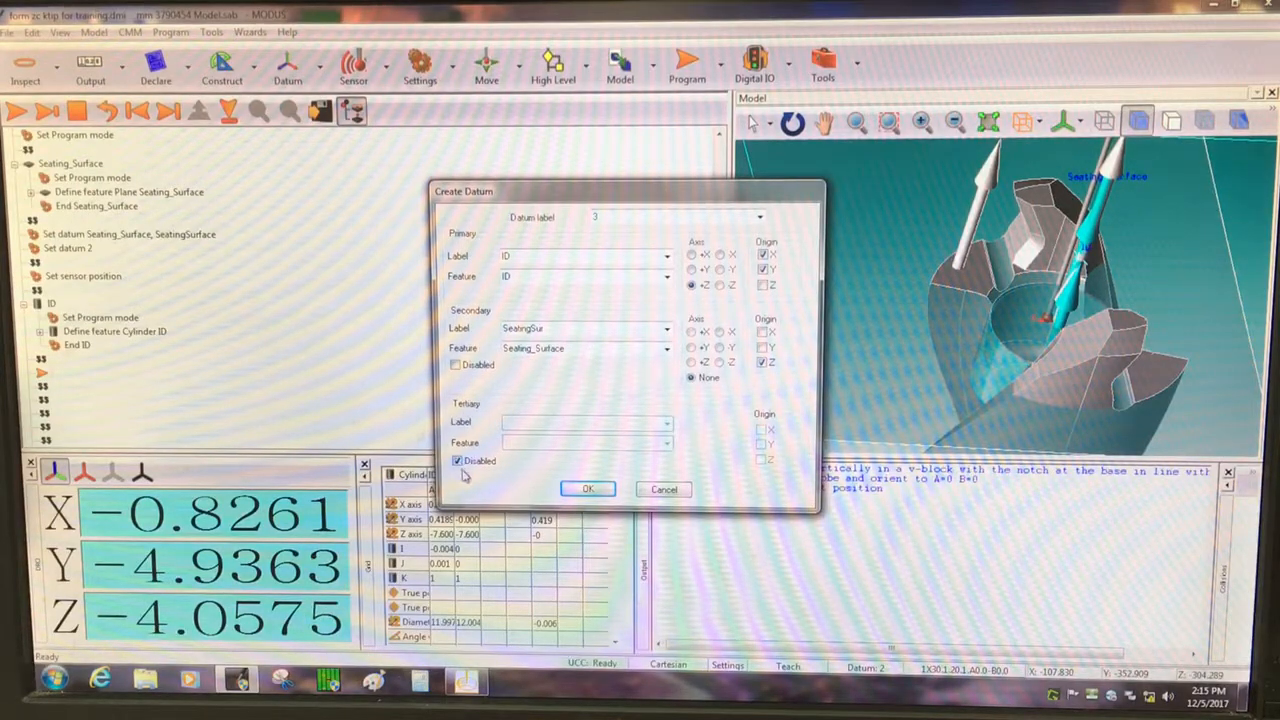
pyautogui.click(587, 488)
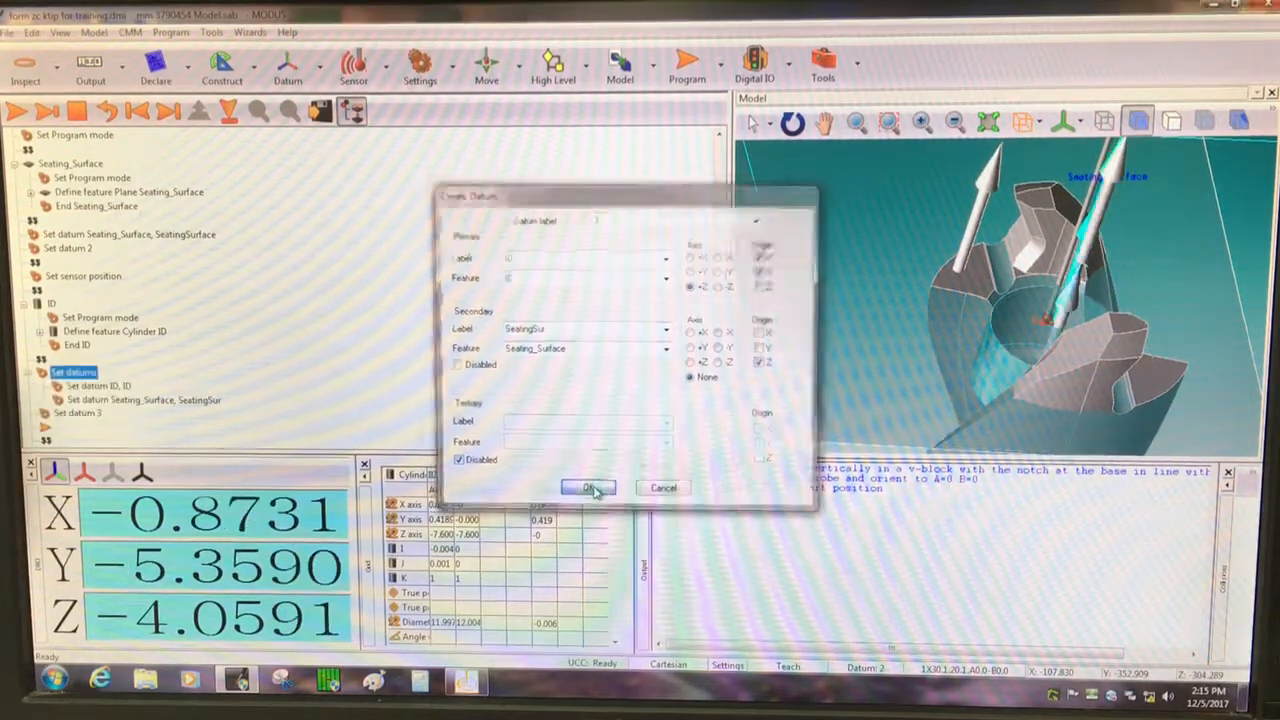
pyautogui.click(587, 488)
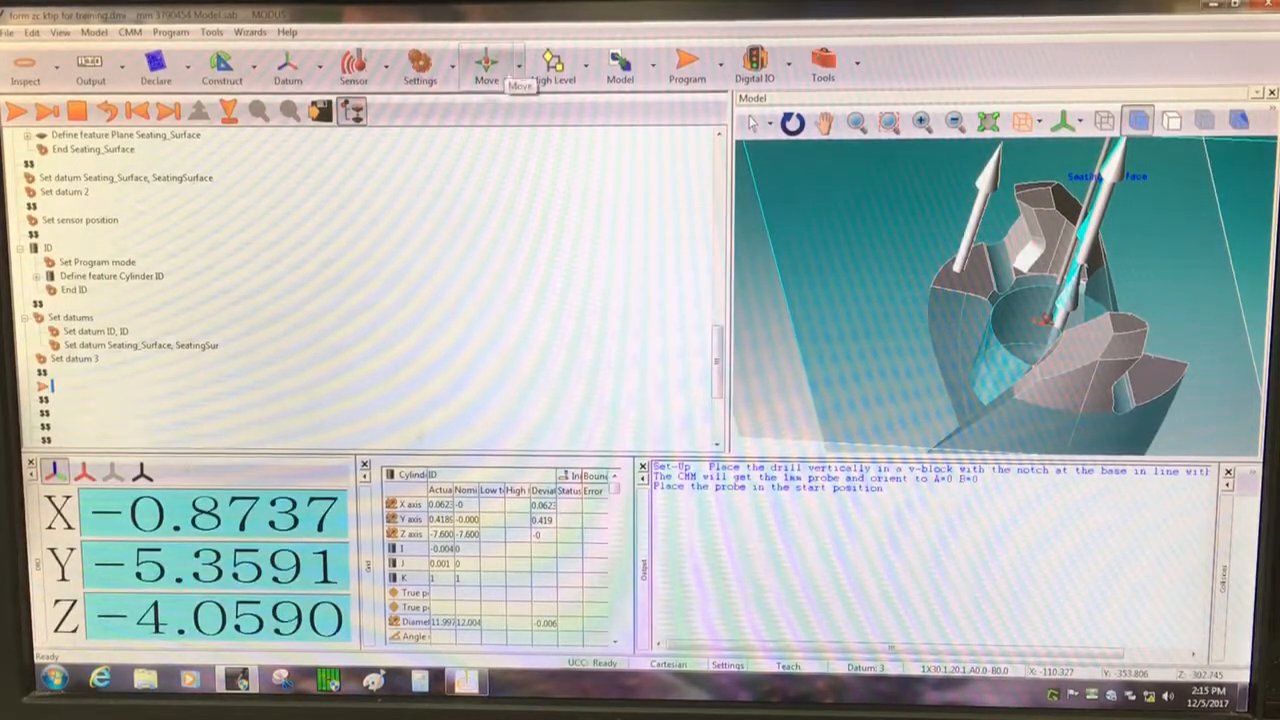
# Insert a Set sensor position step after datum 3 and allow the automatic move.
pyautogui.rightClick(80, 219)
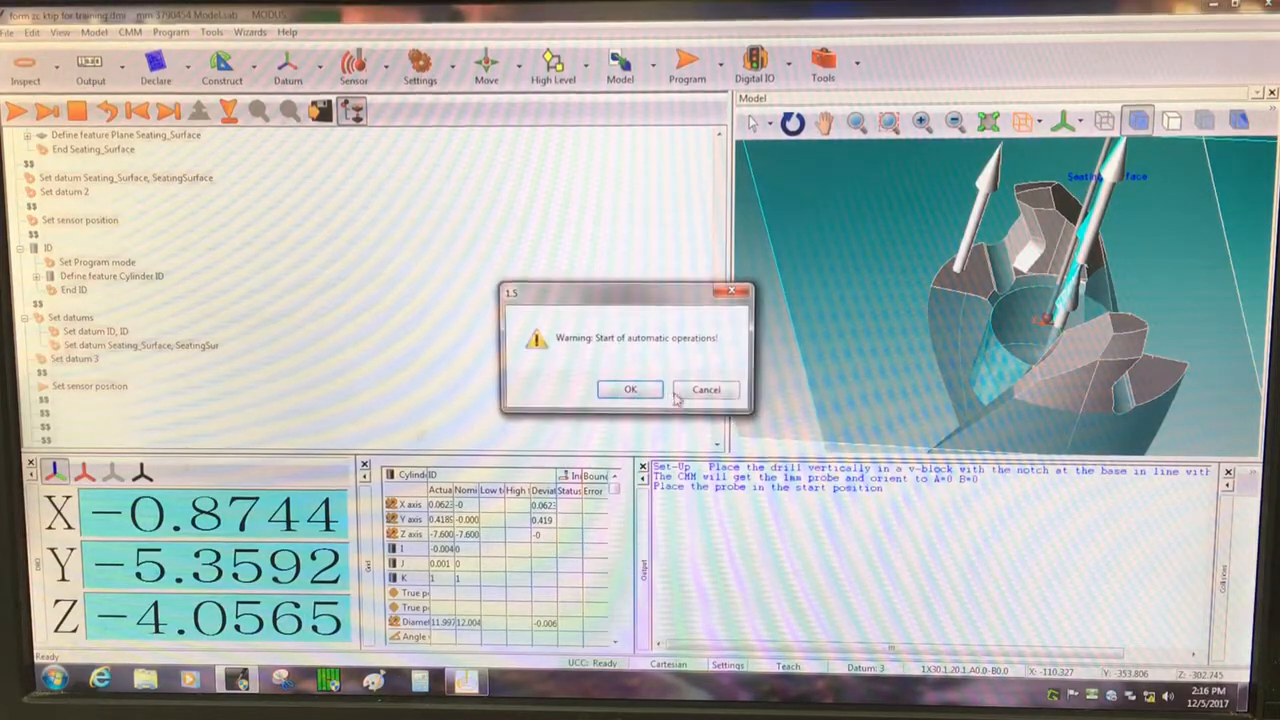
pyautogui.click(630, 389)
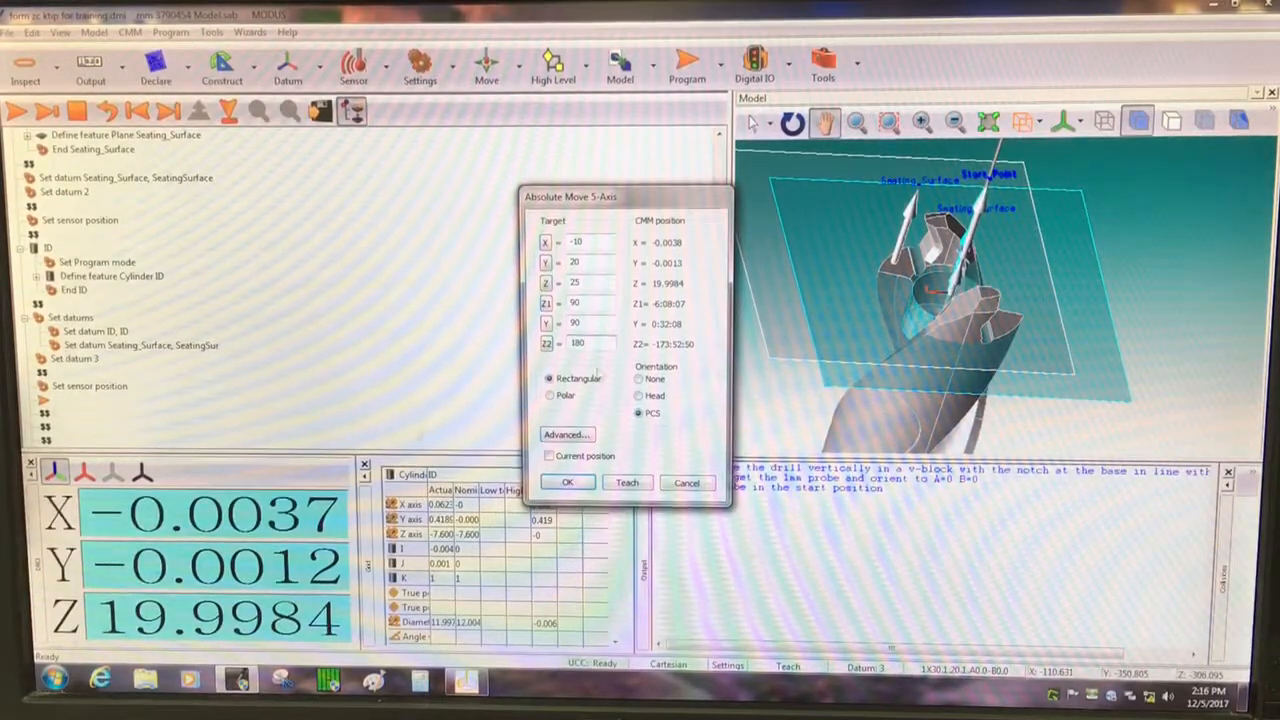
# Move the probe to X -10, Y 20, Z 25 with 90, 90, 180 orientation.
pyautogui.click(567, 482)
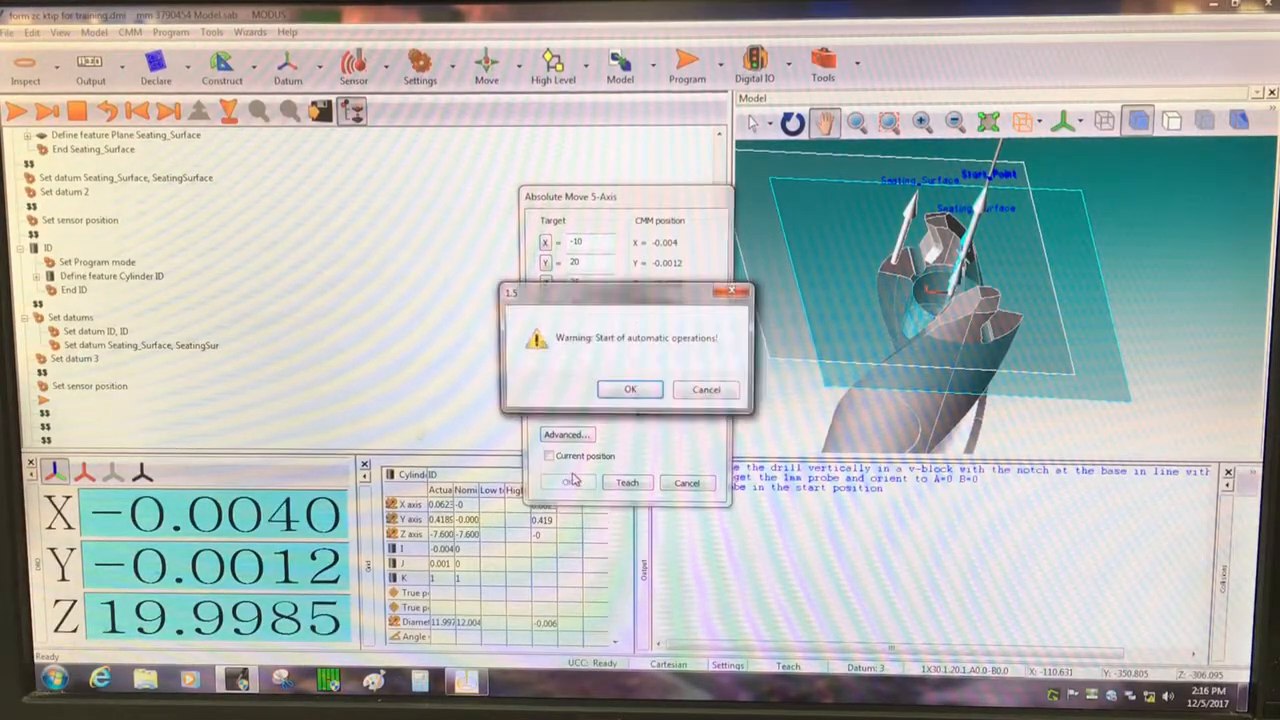
pyautogui.click(629, 389)
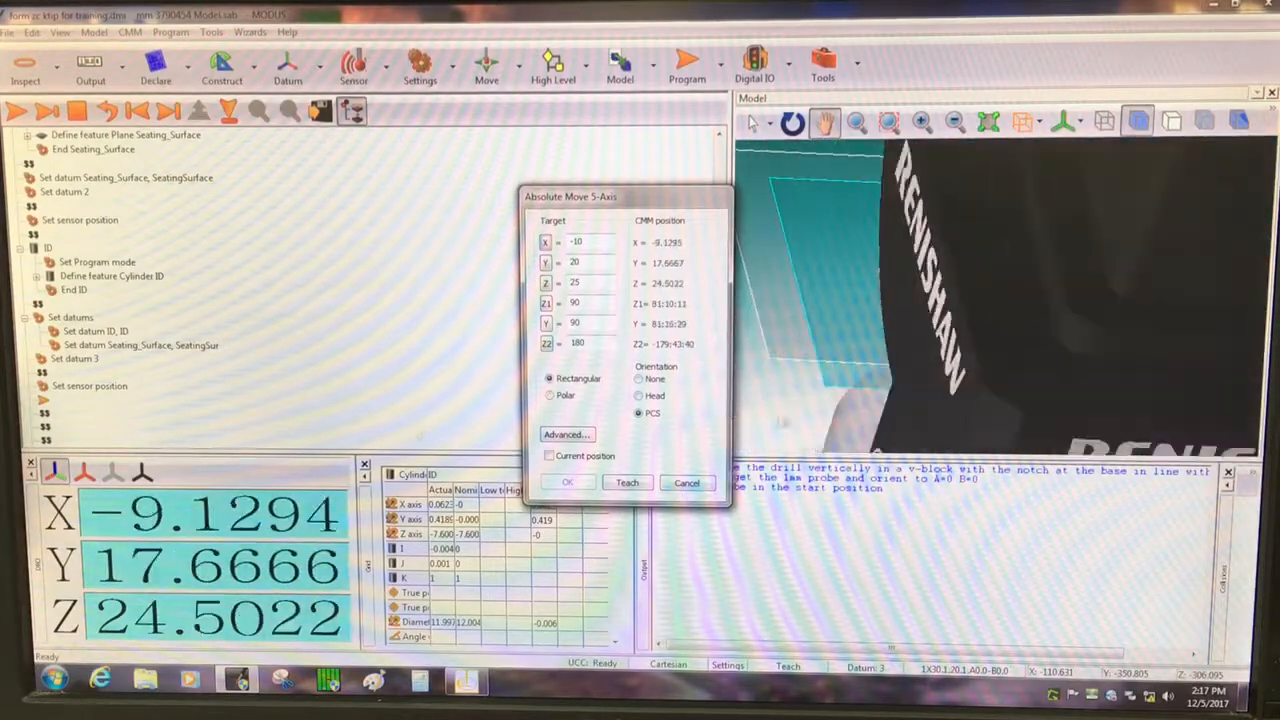
pyautogui.click(570, 482)
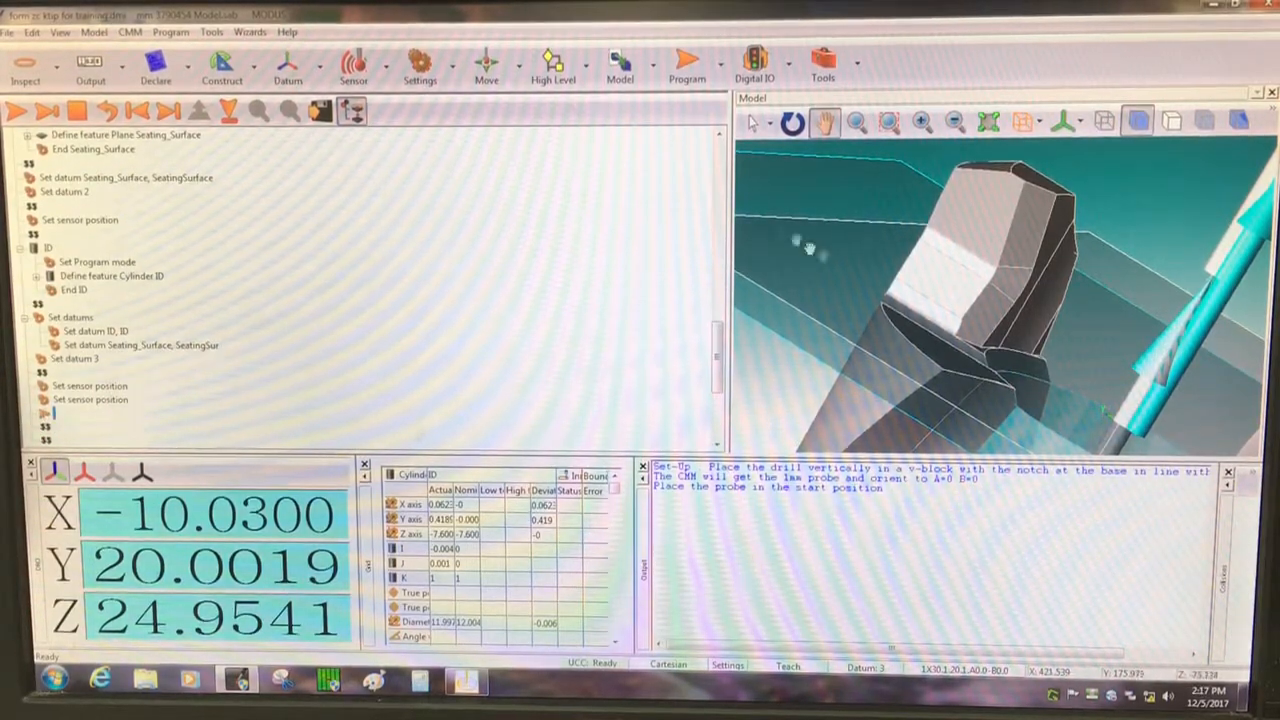
# Lower the probe to Z 10 with an absolute move, keeping X -10 and Y 20.
pyautogui.click(485, 57)
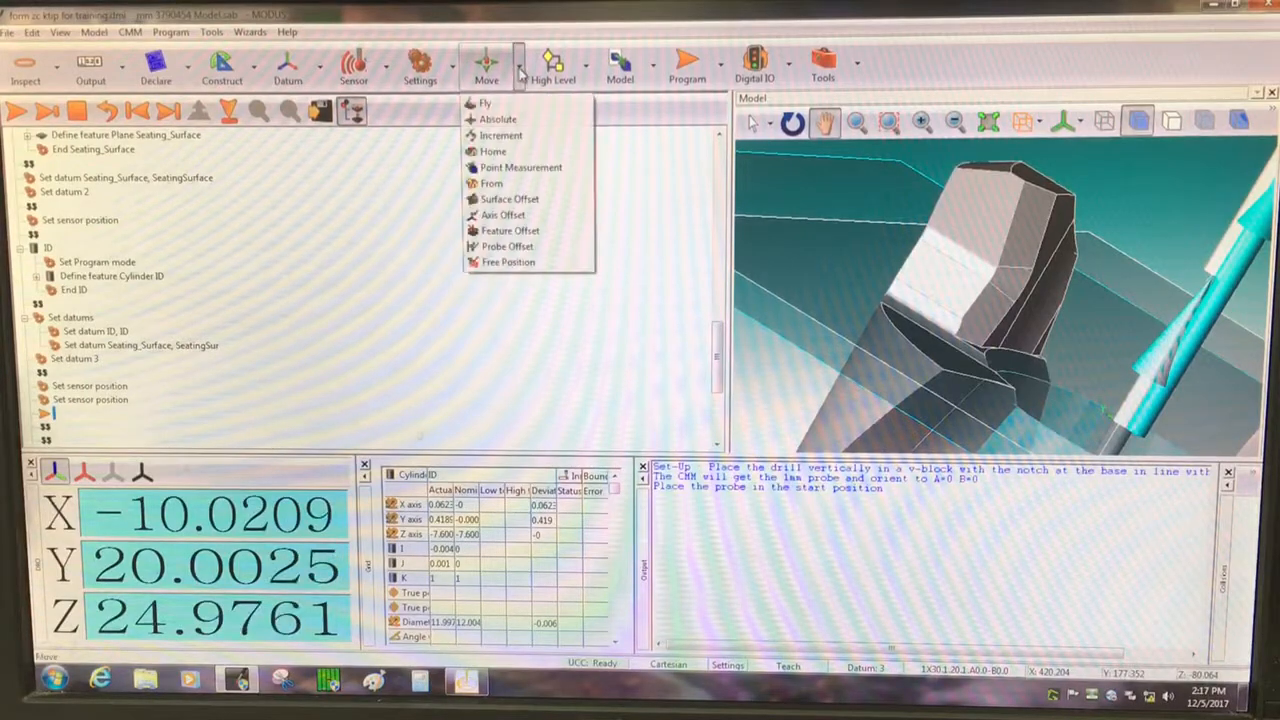
pyautogui.click(497, 119)
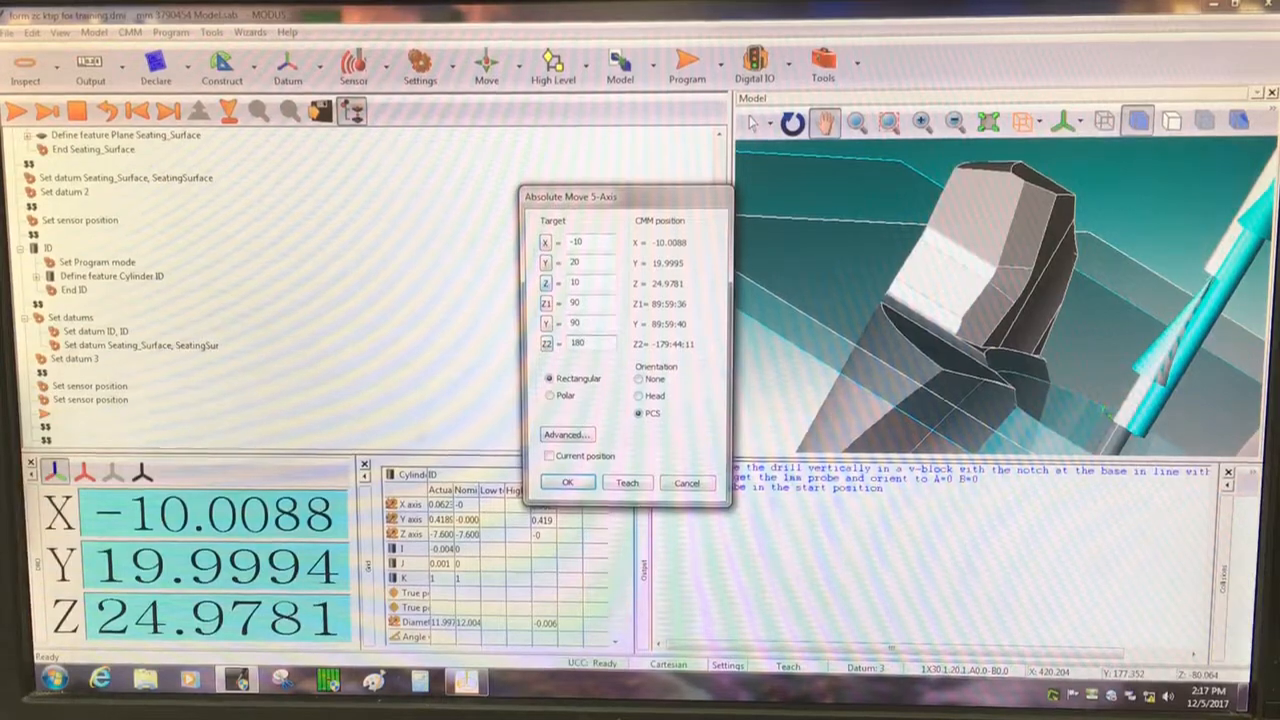
pyautogui.click(567, 482)
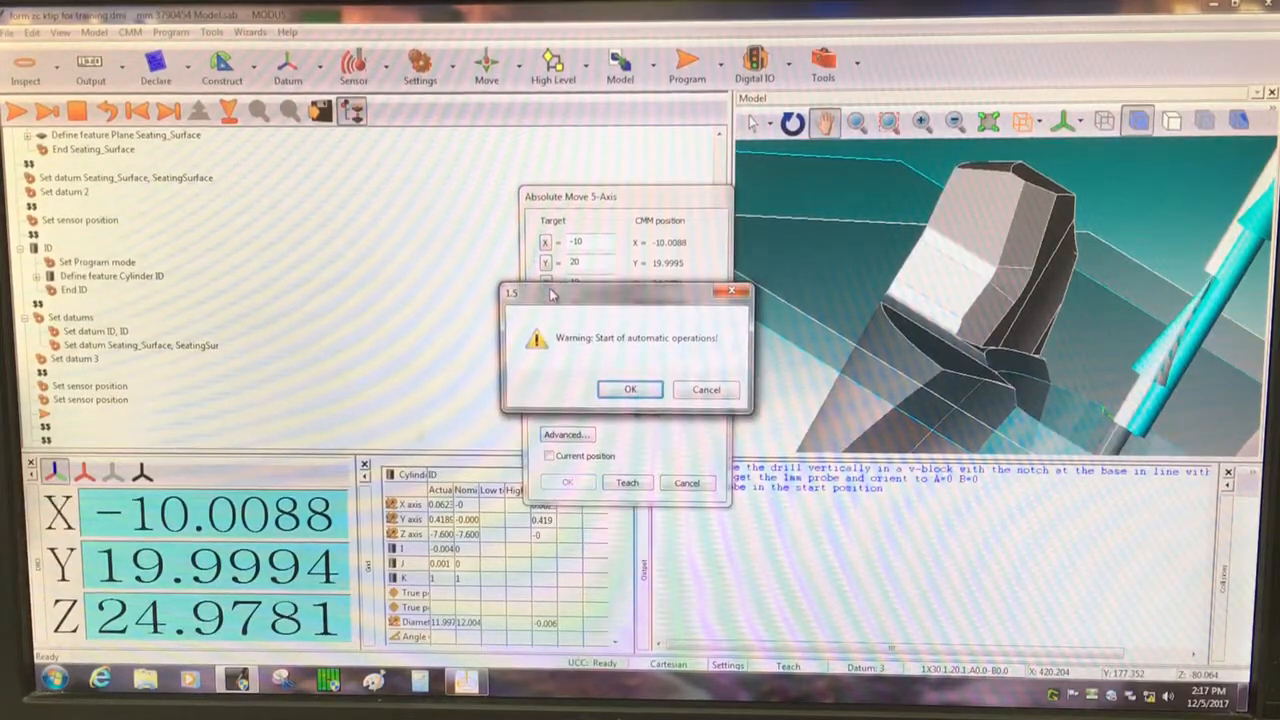
pyautogui.click(629, 389)
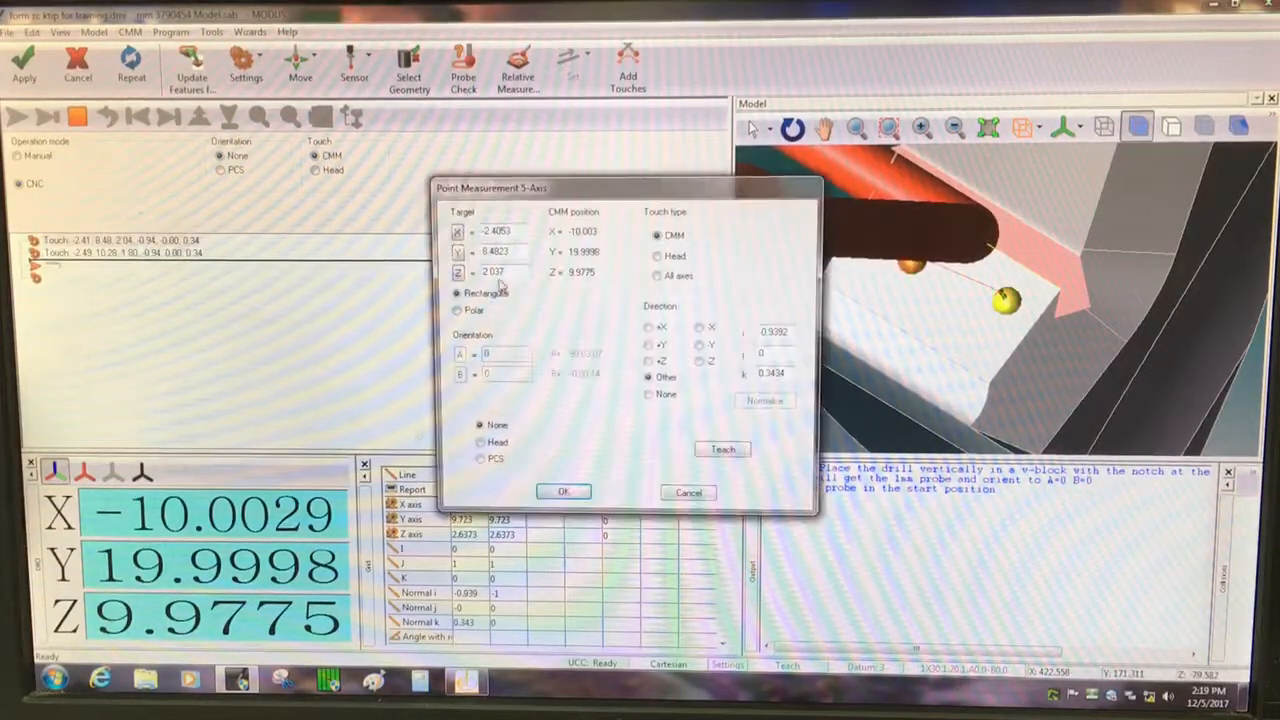
# Measure the for_rotational line with touch points on the drill tip face.
pyautogui.click(562, 491)
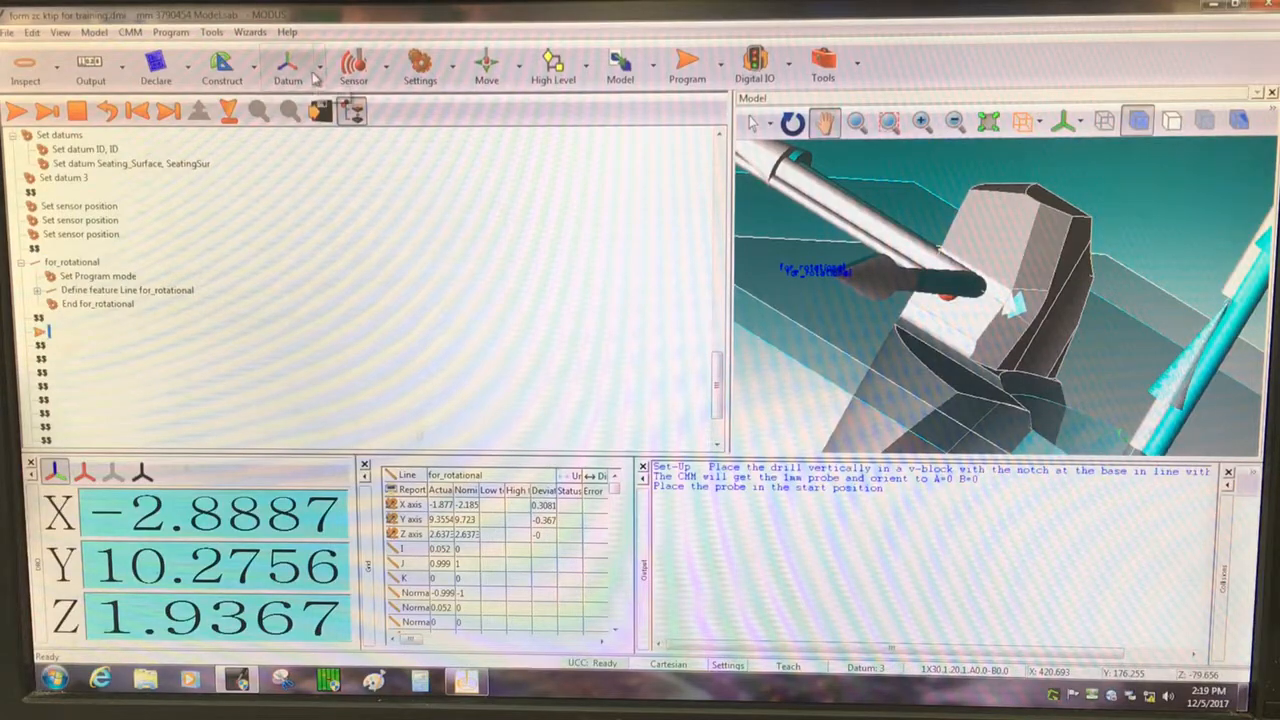
# Create datum 4 rotated about Z aligning for_rotational to +Y, accepting the automatic move.
pyautogui.click(288, 65)
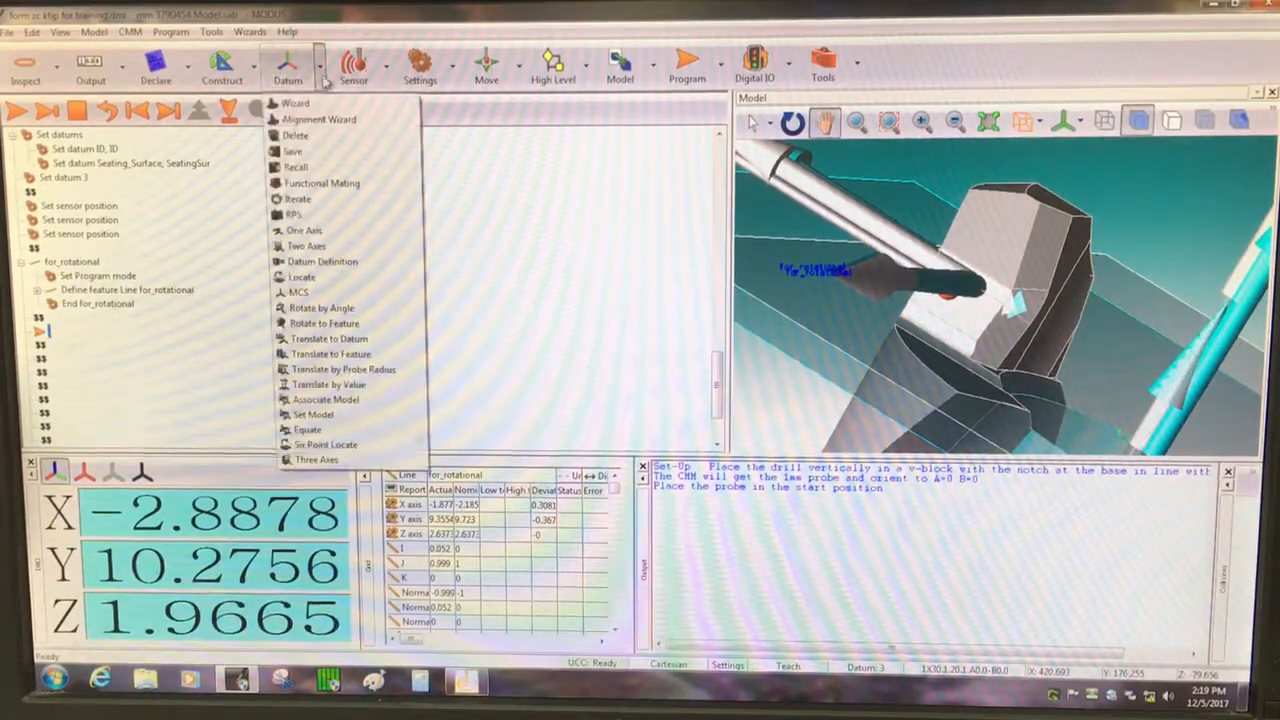
pyautogui.click(324, 323)
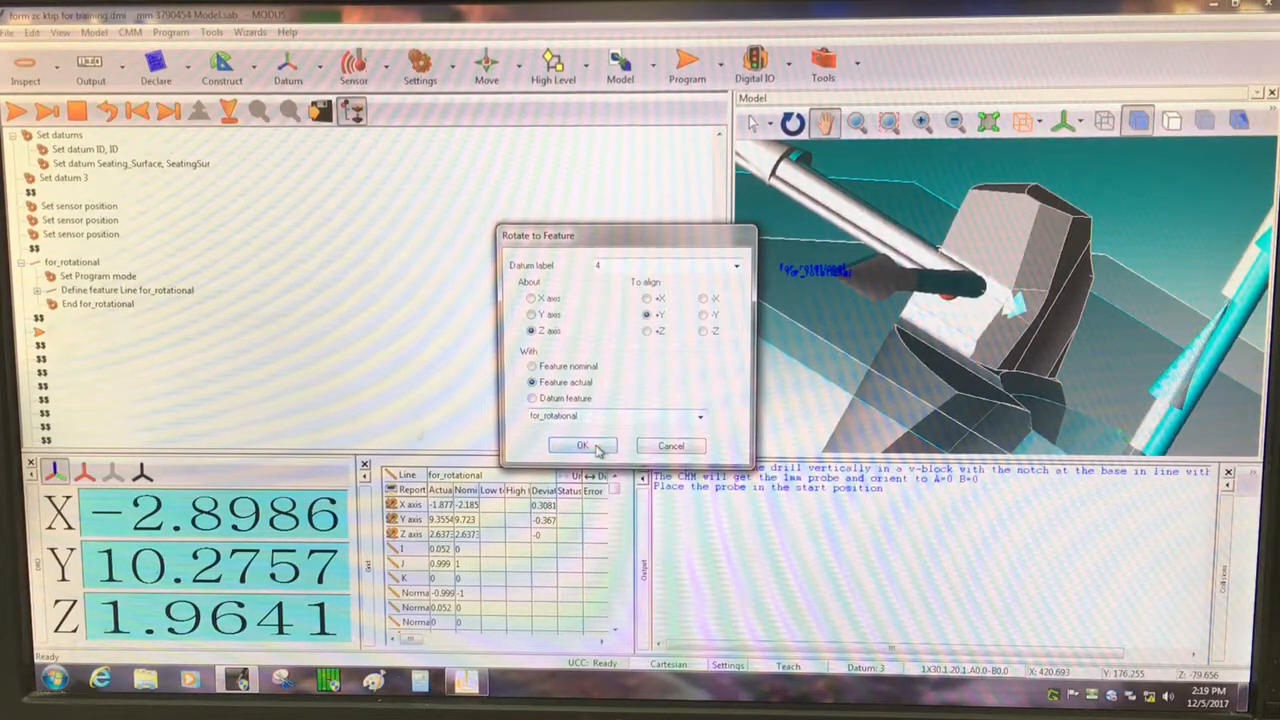
pyautogui.click(581, 445)
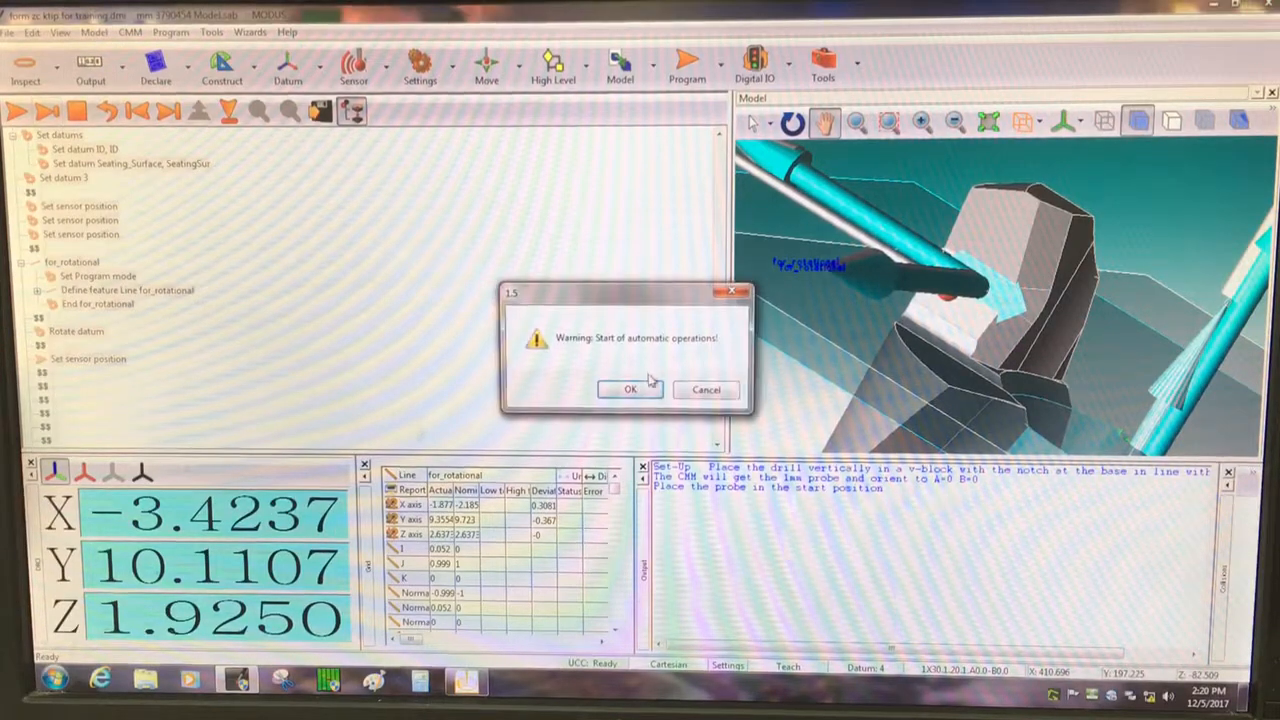
pyautogui.click(629, 389)
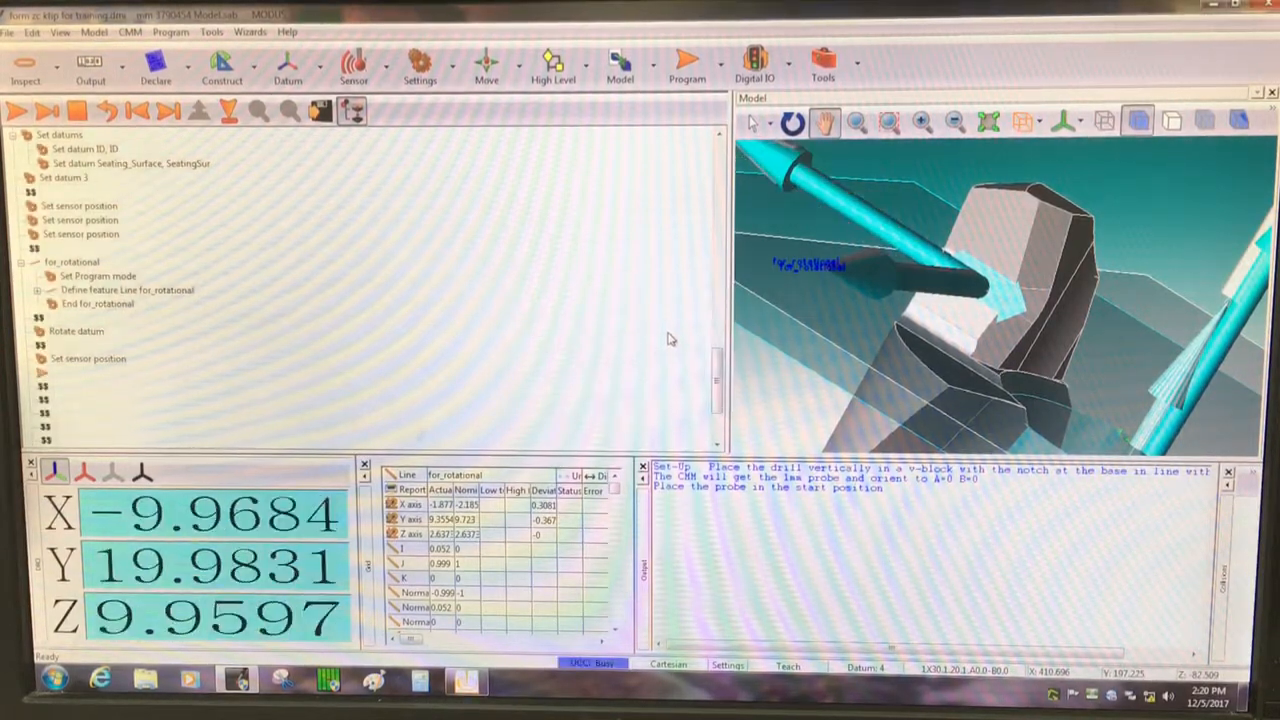